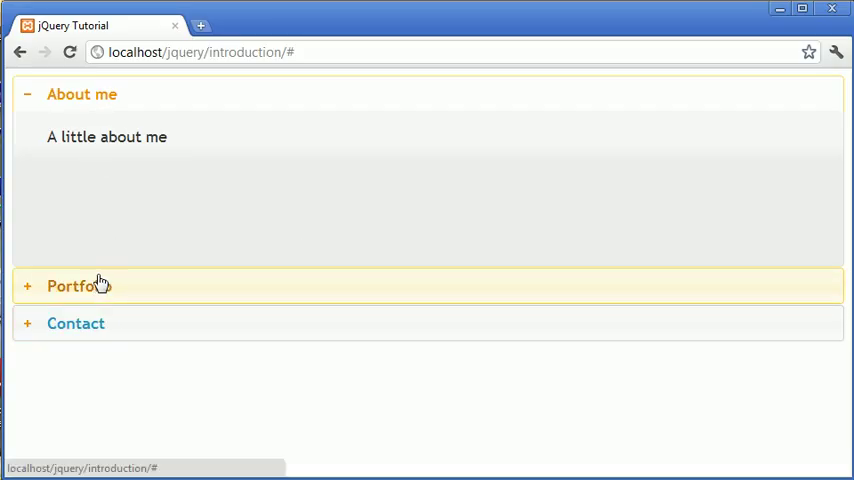
mouse_move(92, 302)
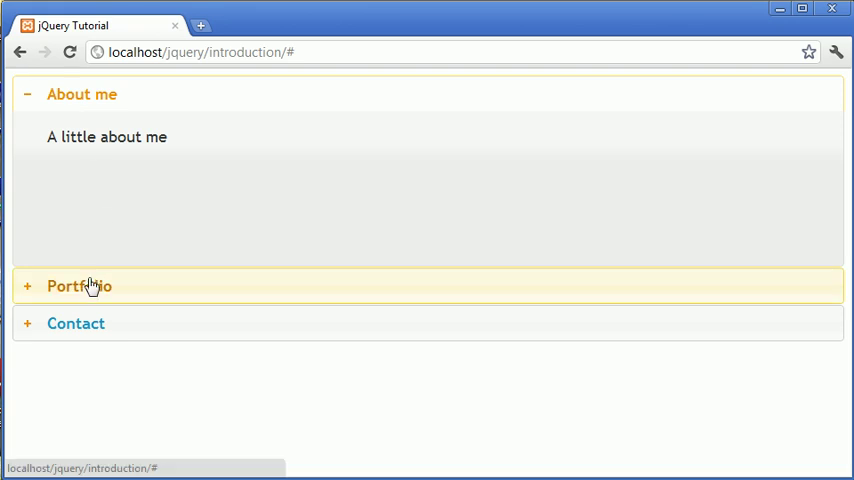
mouse_move(152, 370)
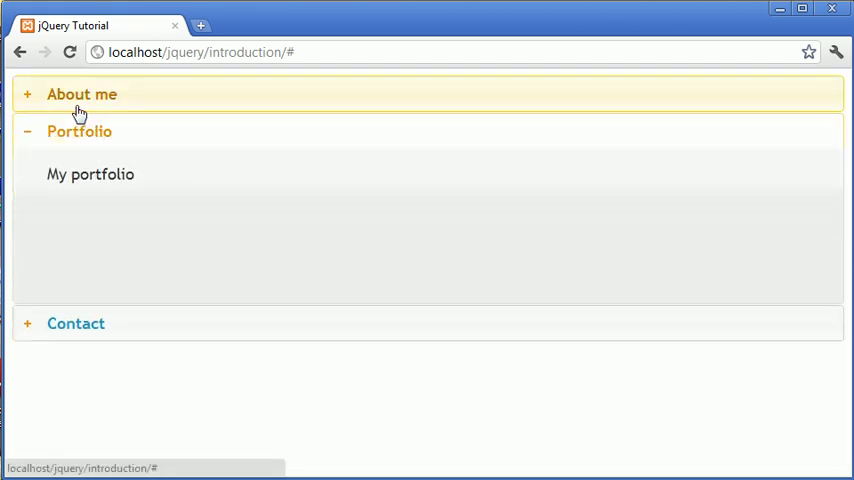
Expand About me and Contact alternately in the finished accordion, ending with Contact open.
left_click(82, 94)
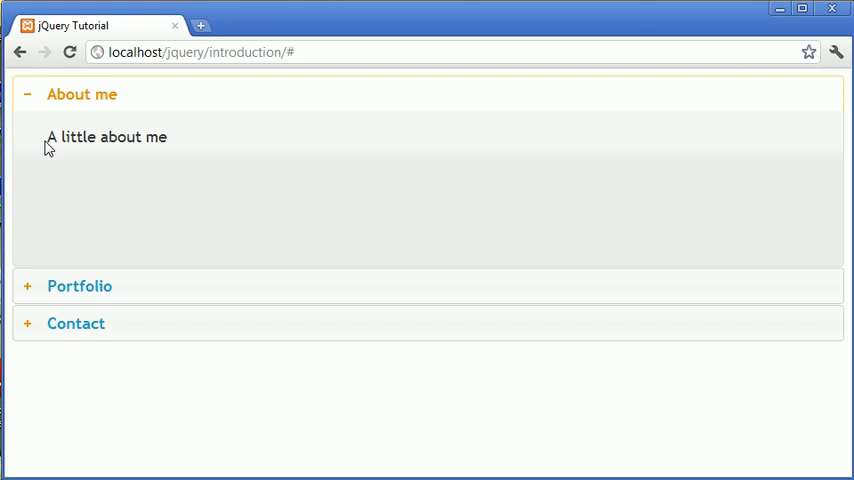
mouse_move(94, 286)
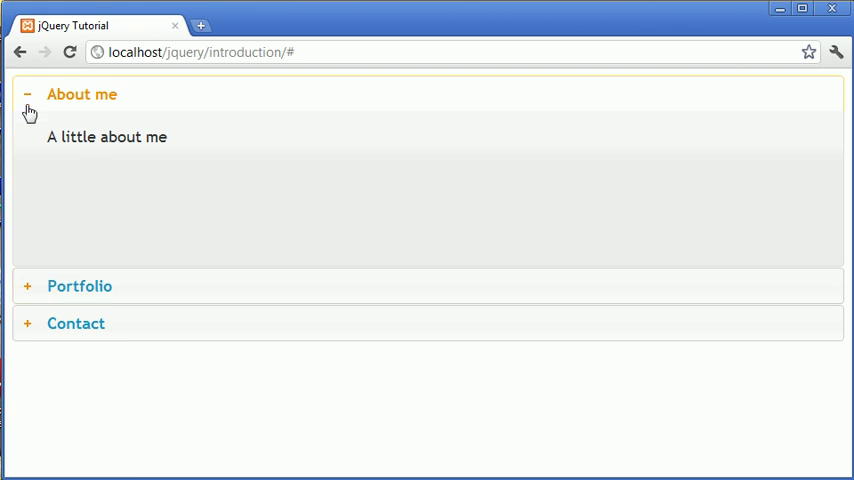
mouse_move(124, 220)
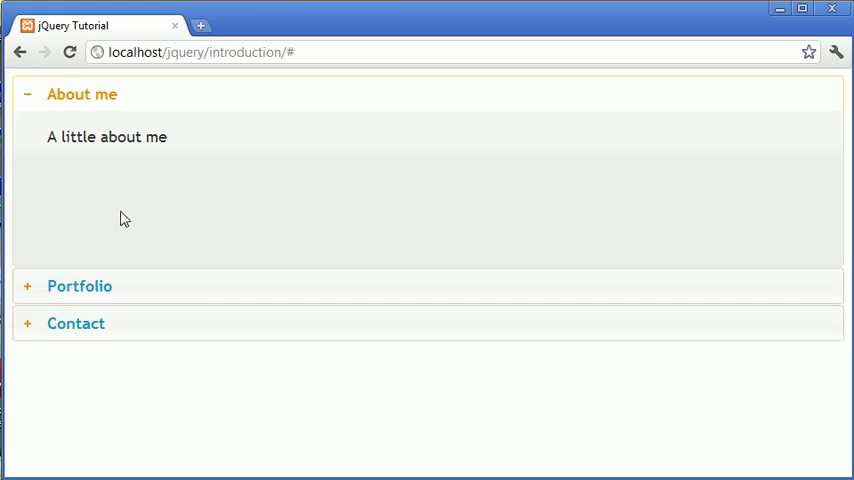
mouse_move(128, 108)
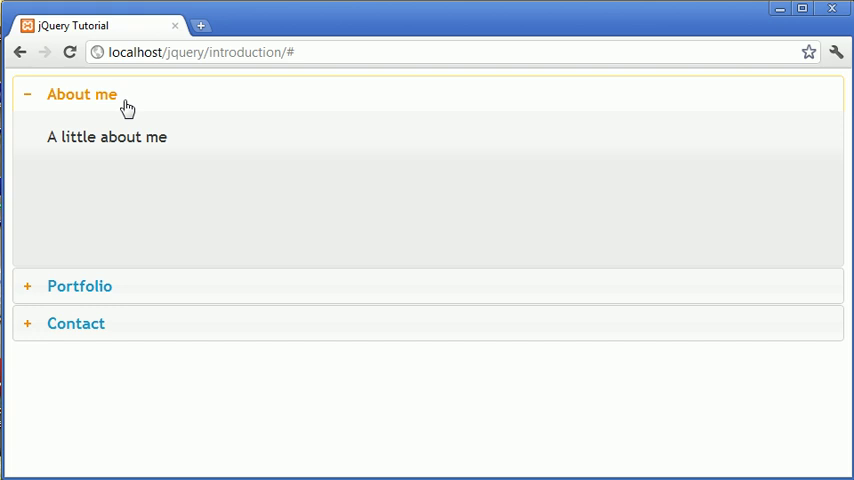
mouse_move(118, 200)
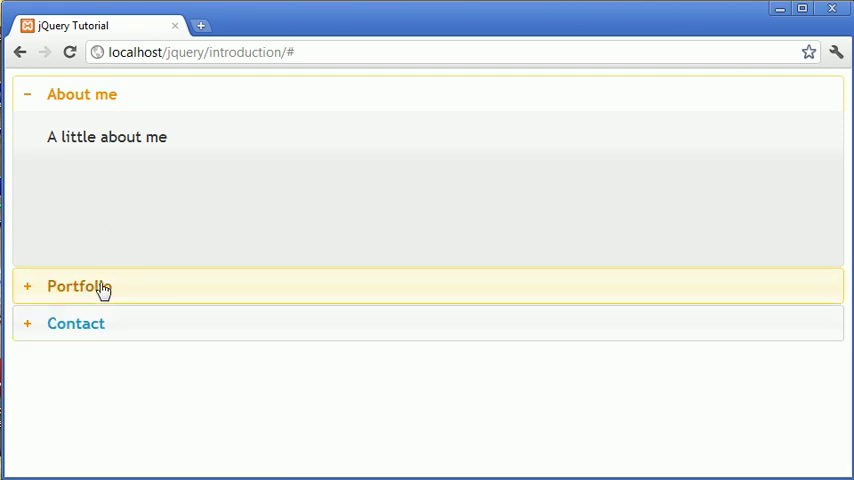
mouse_move(68, 258)
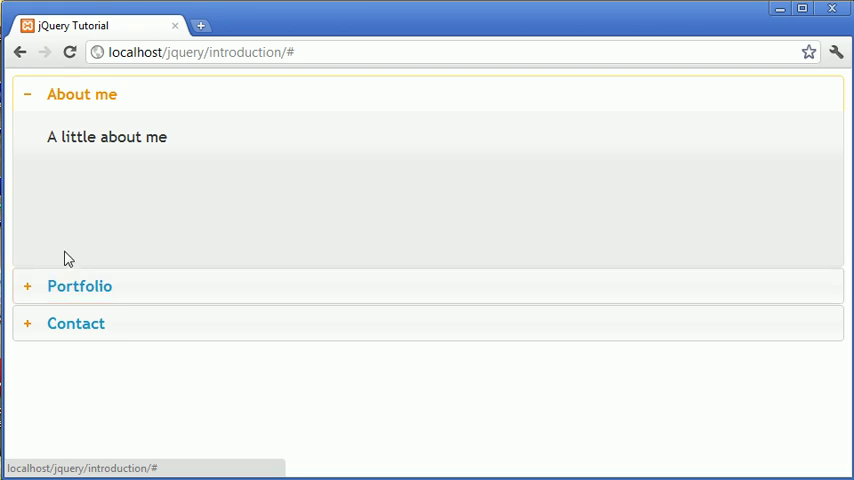
left_click(76, 324)
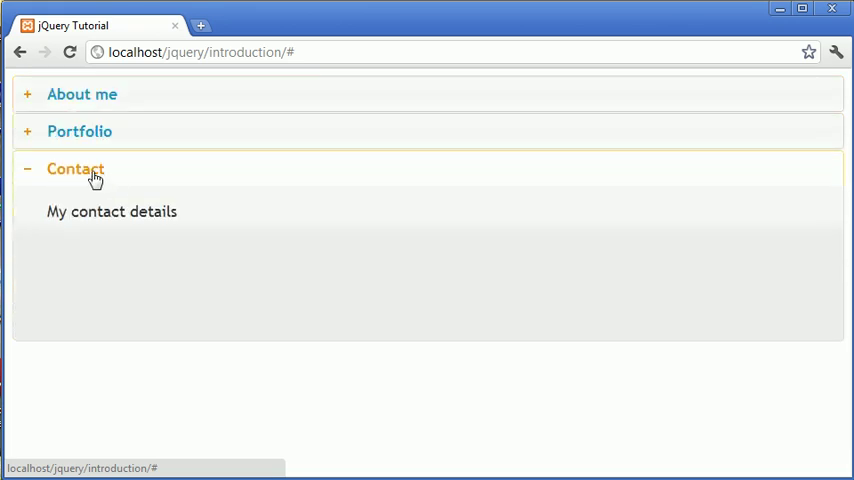
left_click(82, 94)
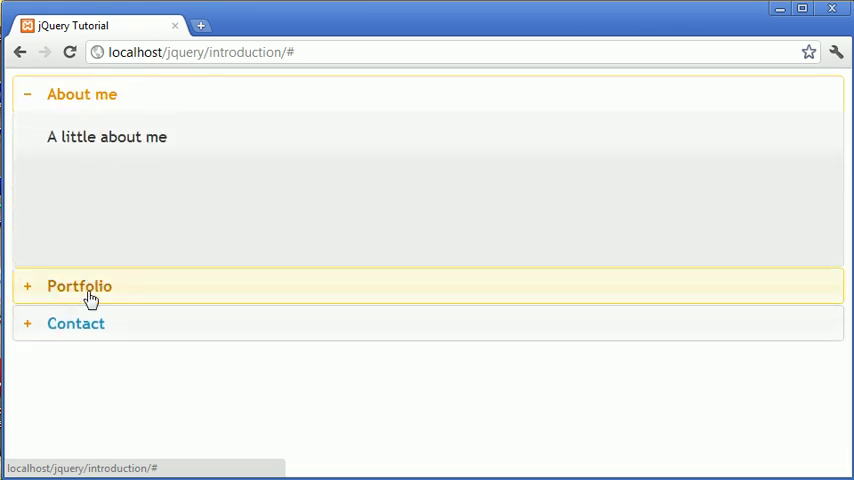
left_click(76, 324)
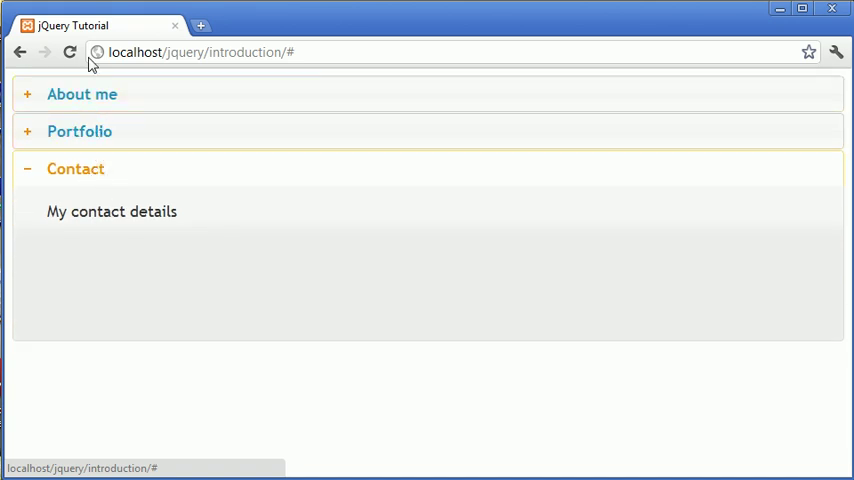
mouse_move(100, 136)
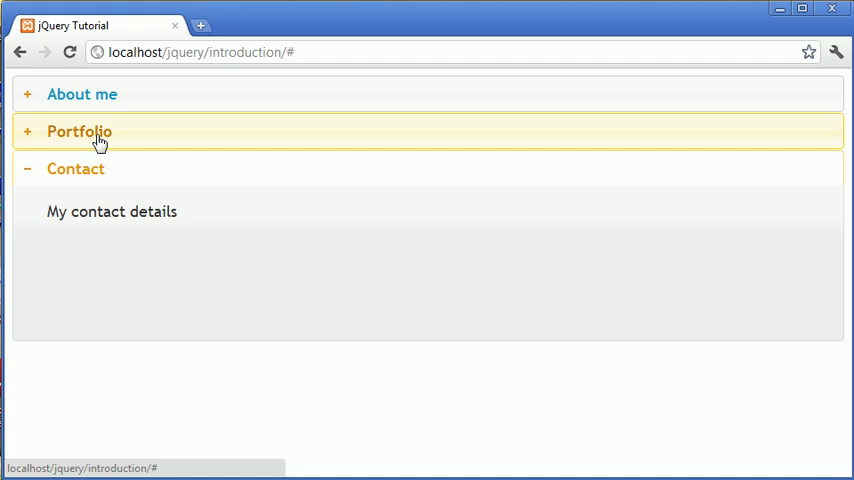
mouse_move(170, 238)
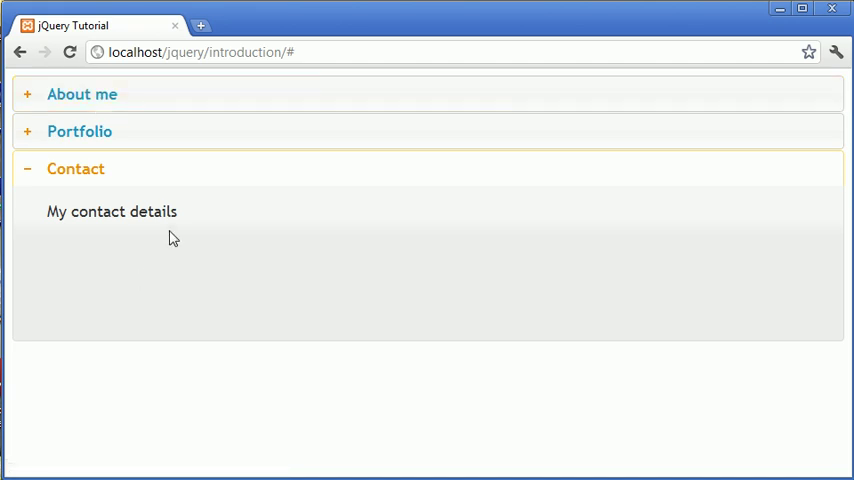
mouse_move(84, 94)
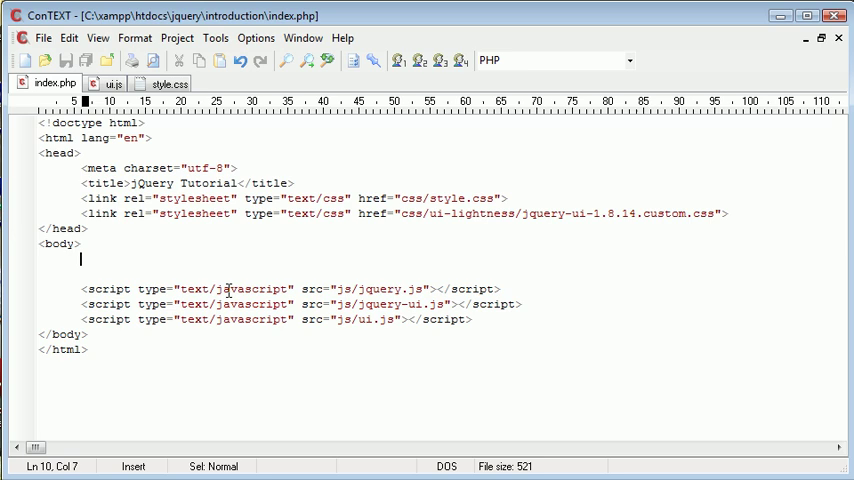
Add a div with id="content" inside the body and save the page.
type("<div id=\"\"></div>")
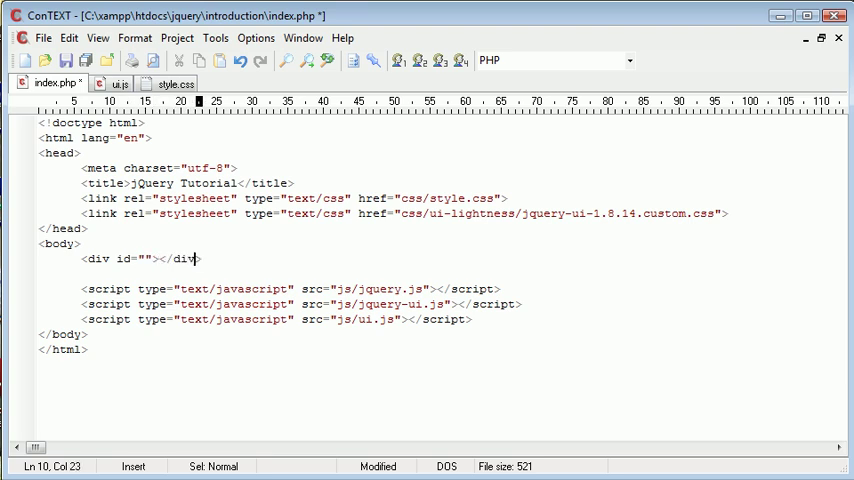
left_click(142, 258)
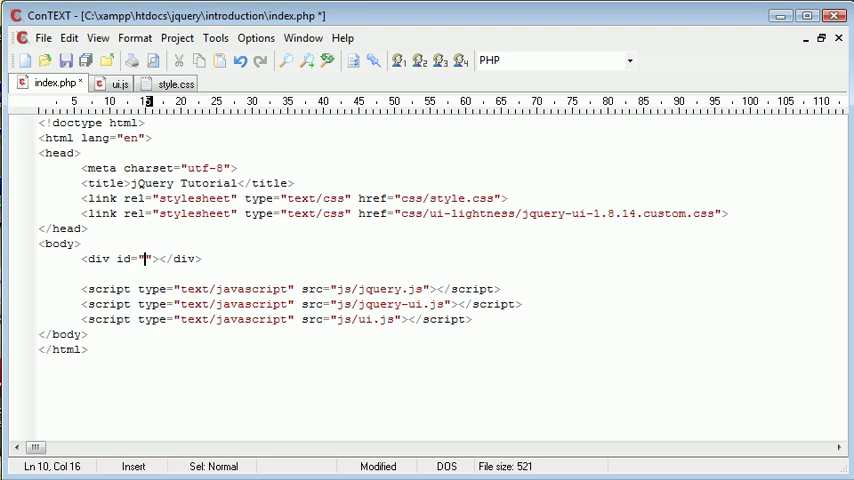
type("content")
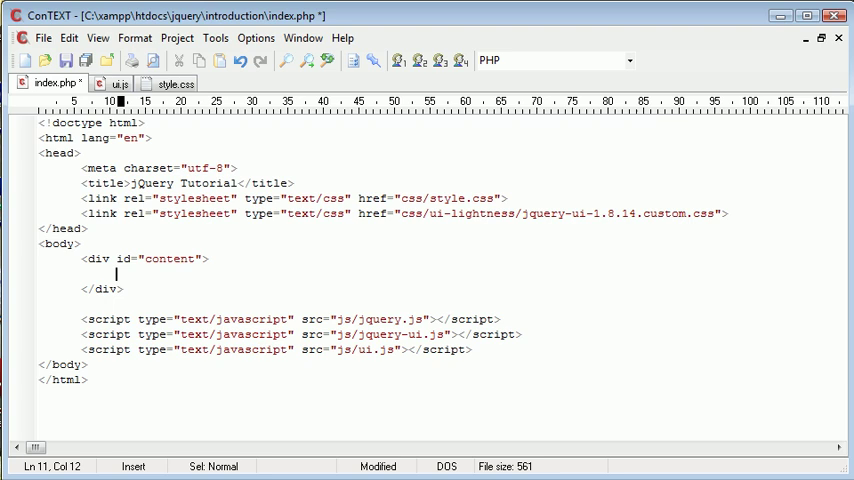
key("ctrl+s")
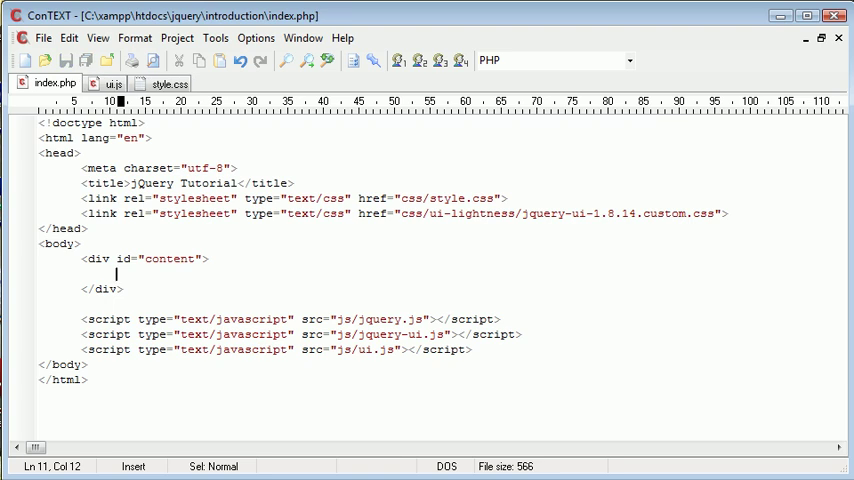
Inside it add an h3 link "About me" (href #) followed by a div reading "A little about me".
type("<h3><a href=\"#\"></a></h3>")
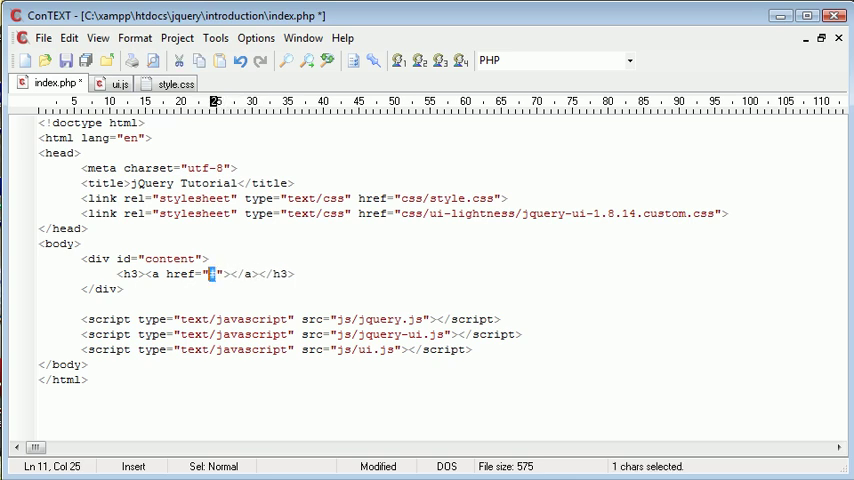
type("#")
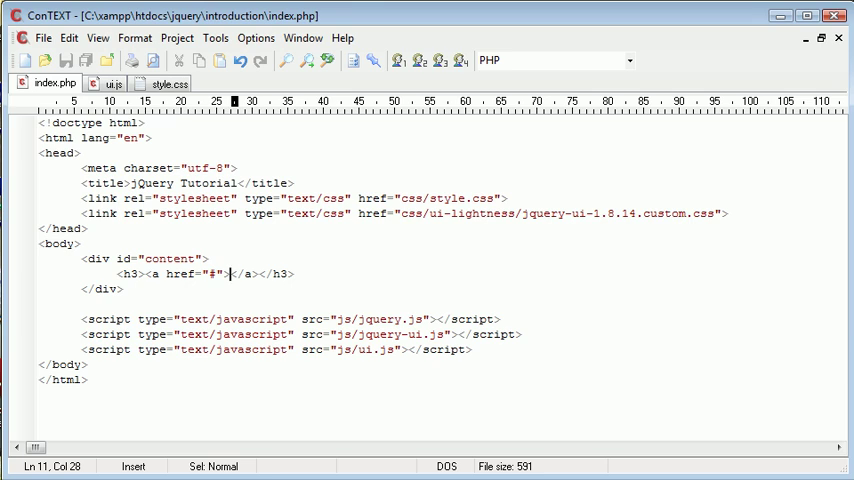
type("About me")
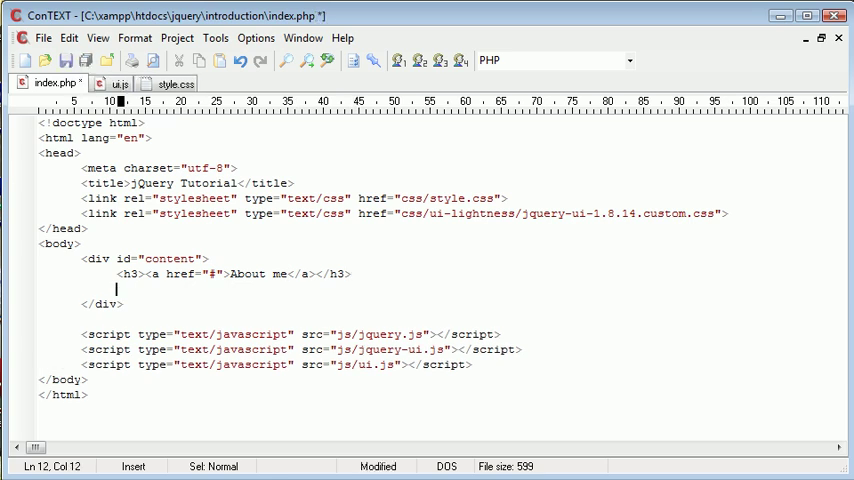
type("<div id")
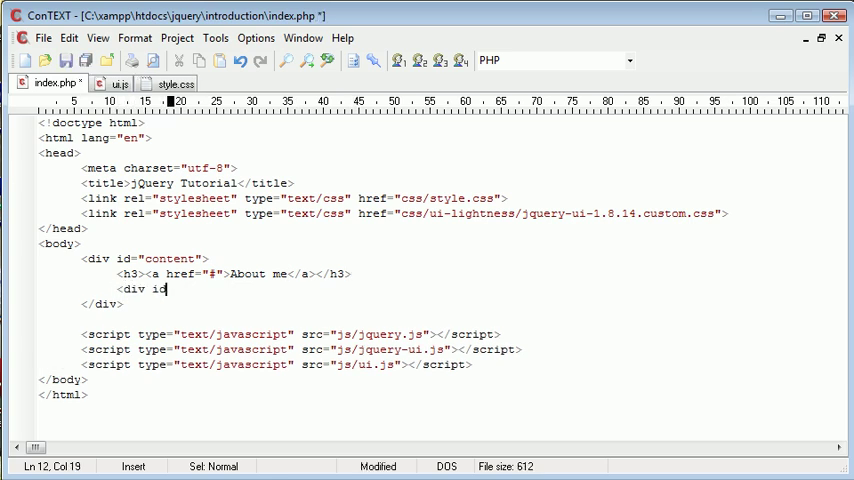
type("=\"\"></a>")
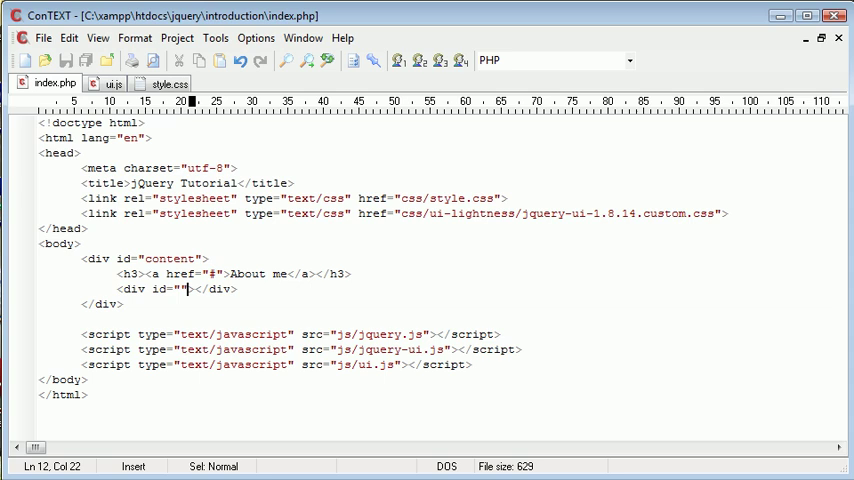
mouse_move(328, 312)
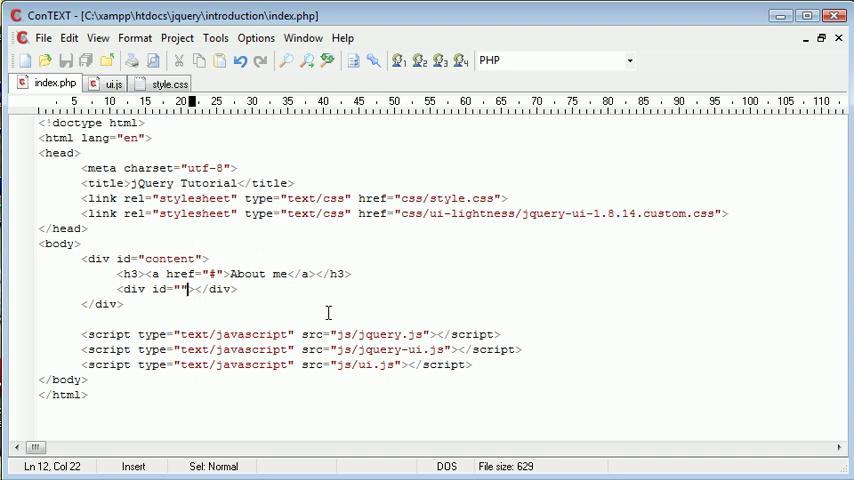
key("BackSpace")
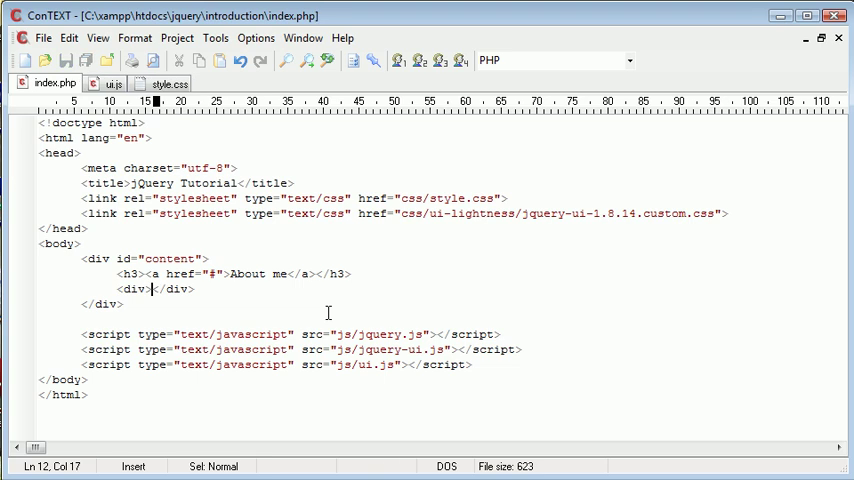
type("A little")
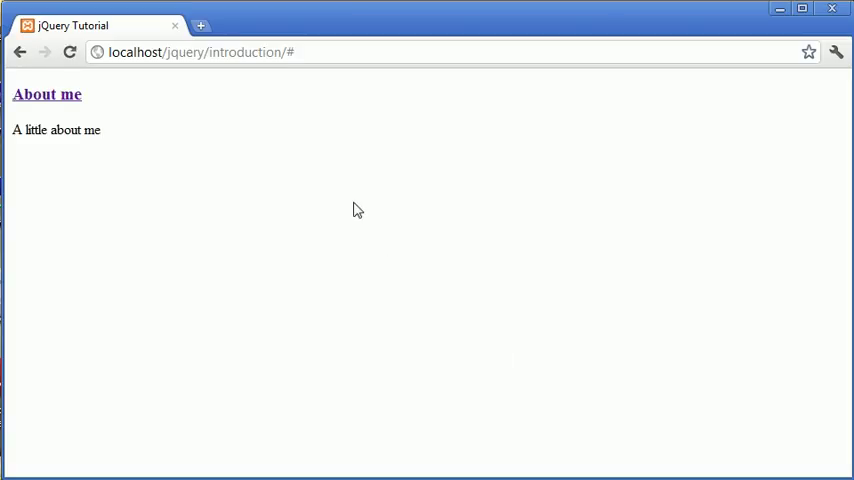
Reload the localhost page in Chrome to show the unstyled About me heading and text.
double_click(46, 94)
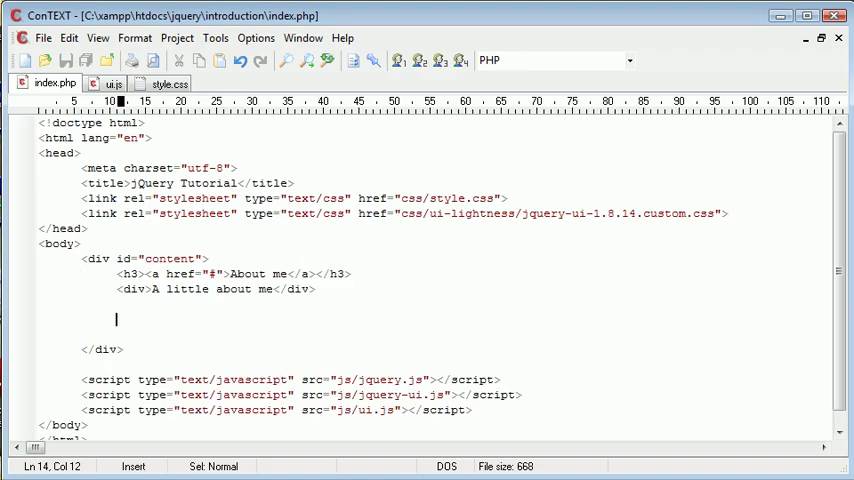
Add an h3 link "Portfolio" with a div "This is my portfolio" and save.
type("<h3></h3>")
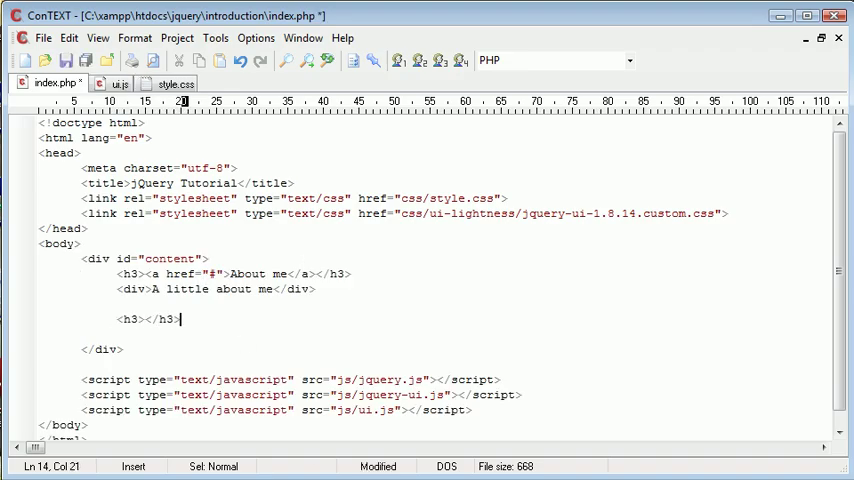
type("<a href=\"\"></a")
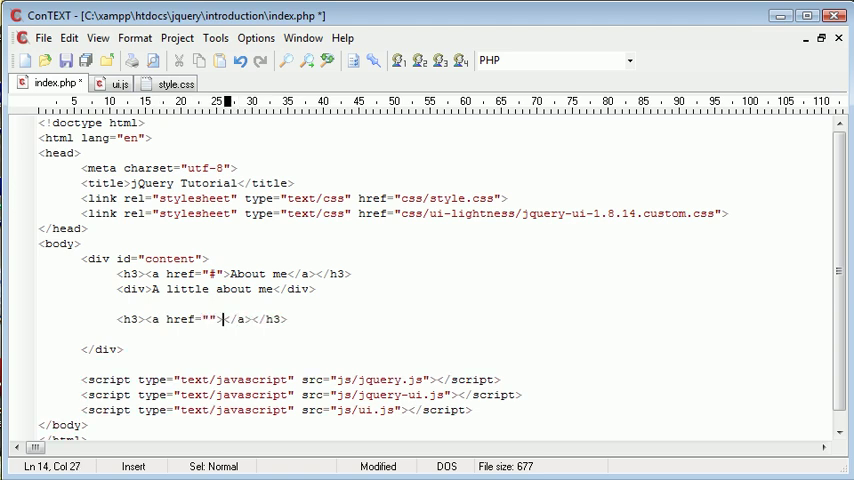
type("Port")
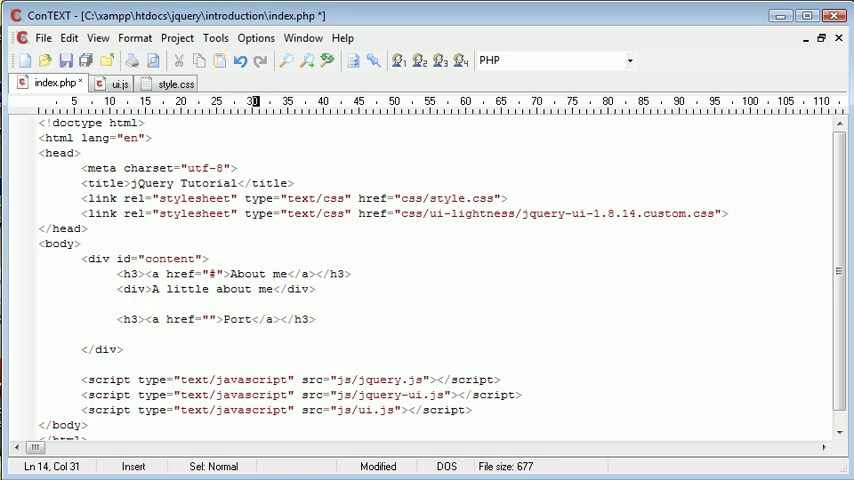
type("Portfolio")
type("<div id")
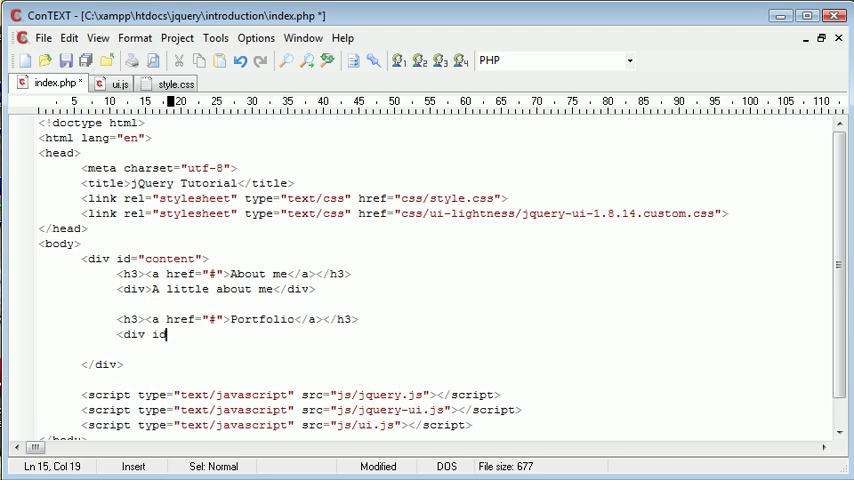
type("=\"\"></div>")
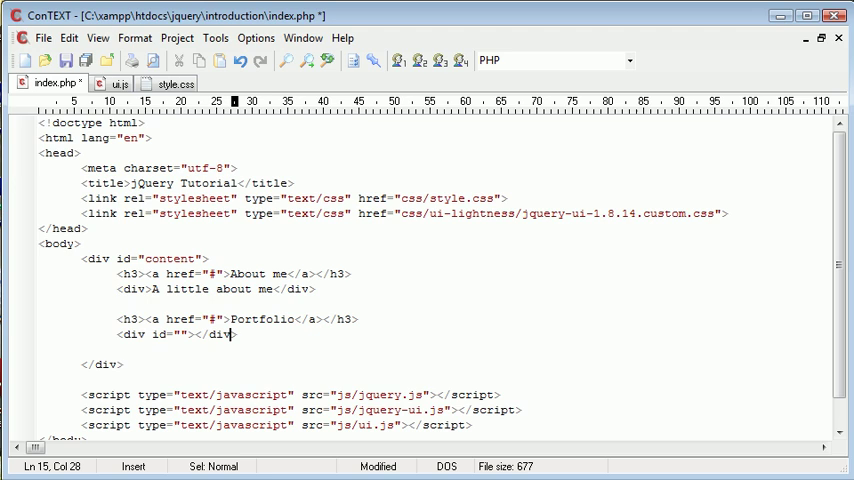
type("This i")
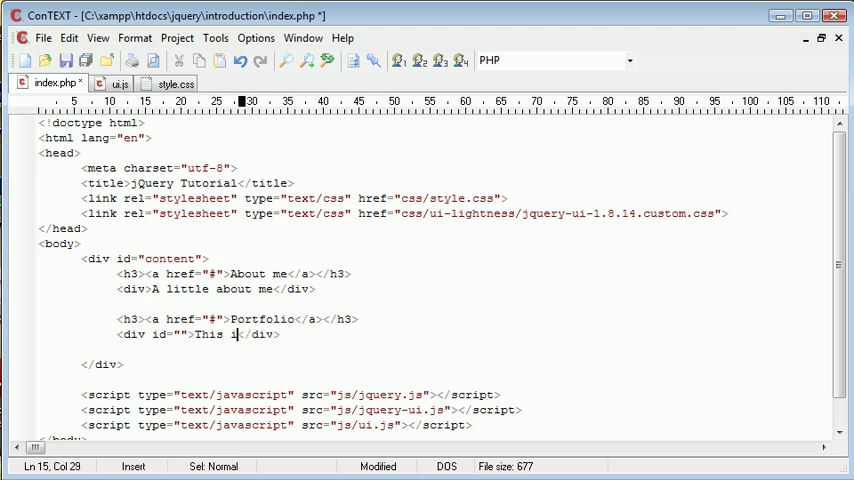
type("s my port")
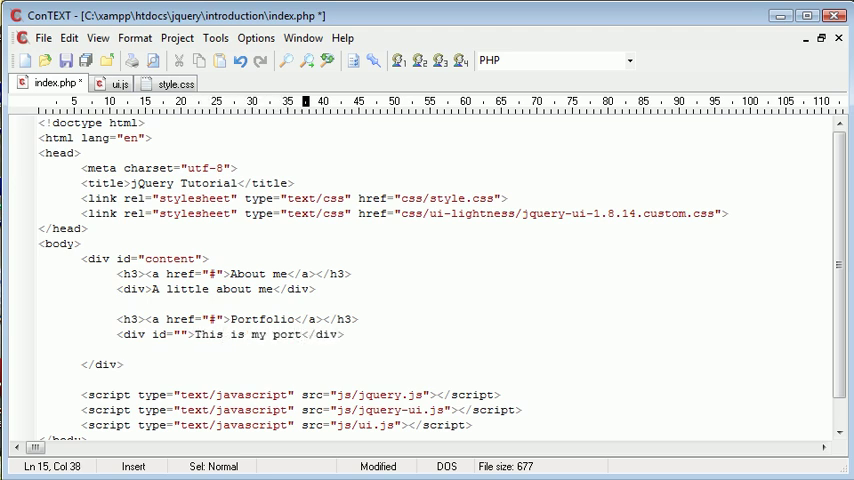
type("filio")
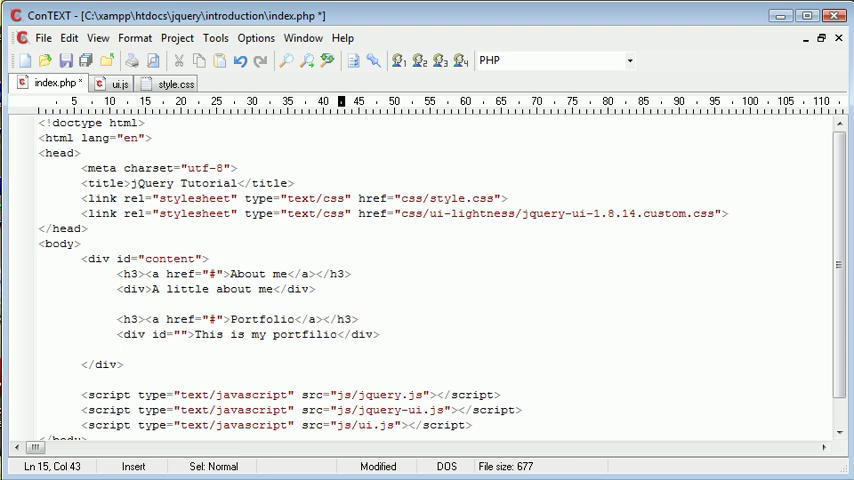
key("ctrl+s")
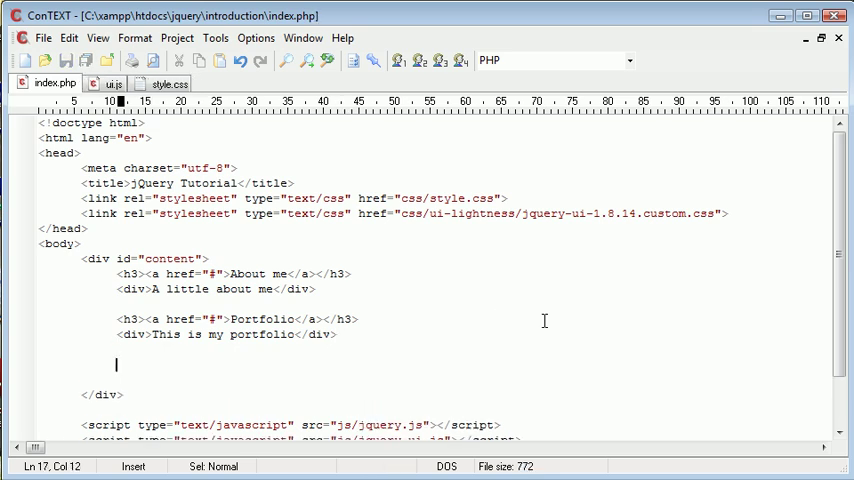
Add an h3 link "Contact" with href # and a div "My contact details".
type("<h3></h3>")
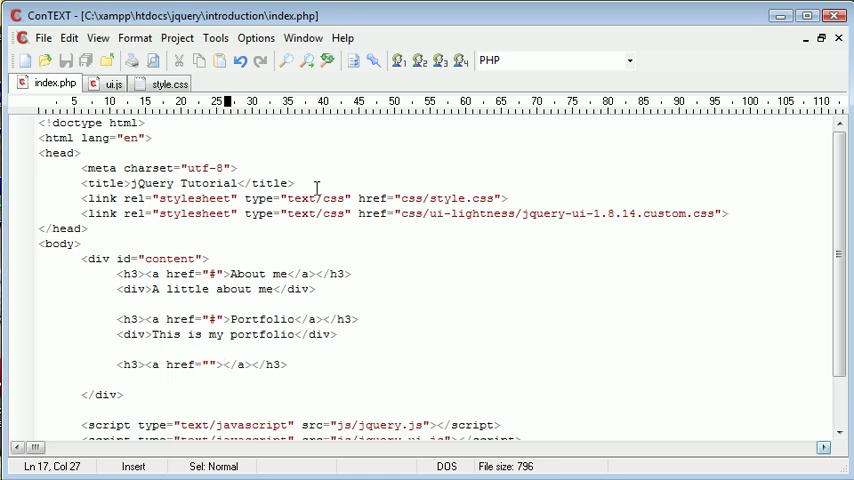
mouse_move(112, 246)
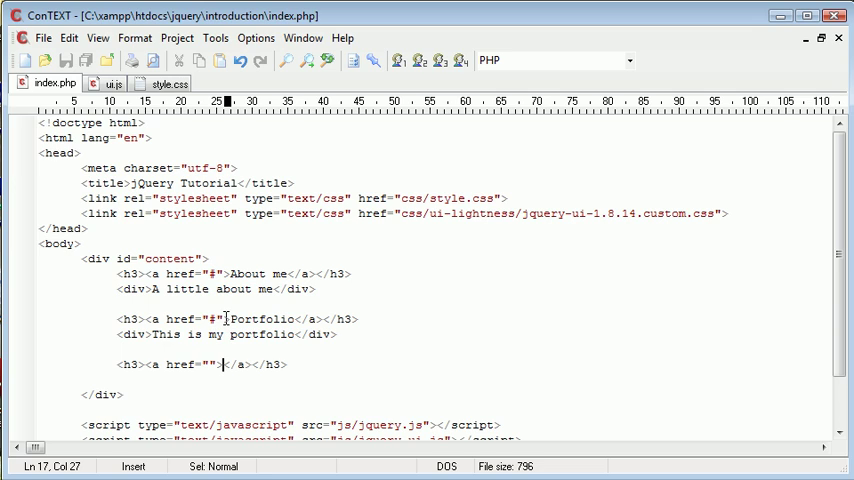
mouse_move(210, 296)
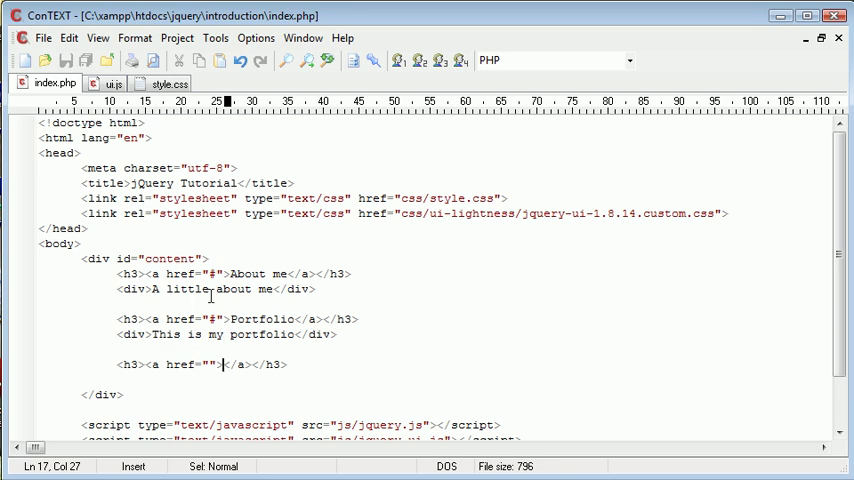
mouse_move(248, 296)
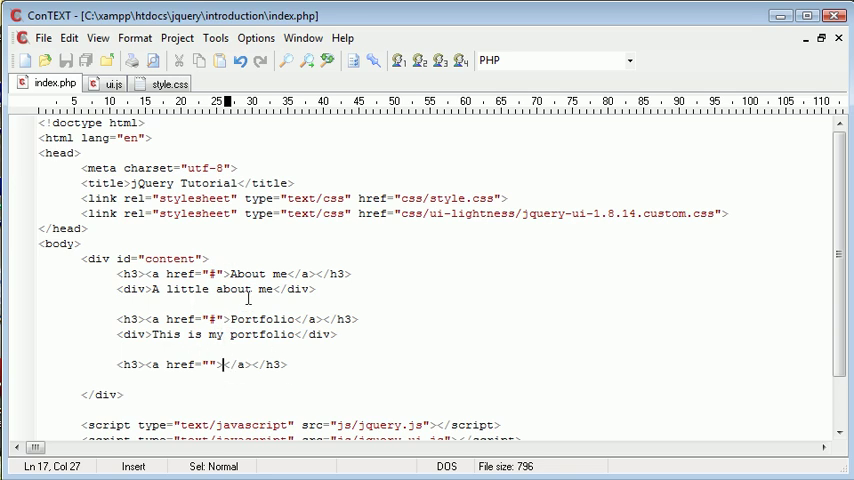
mouse_move(330, 410)
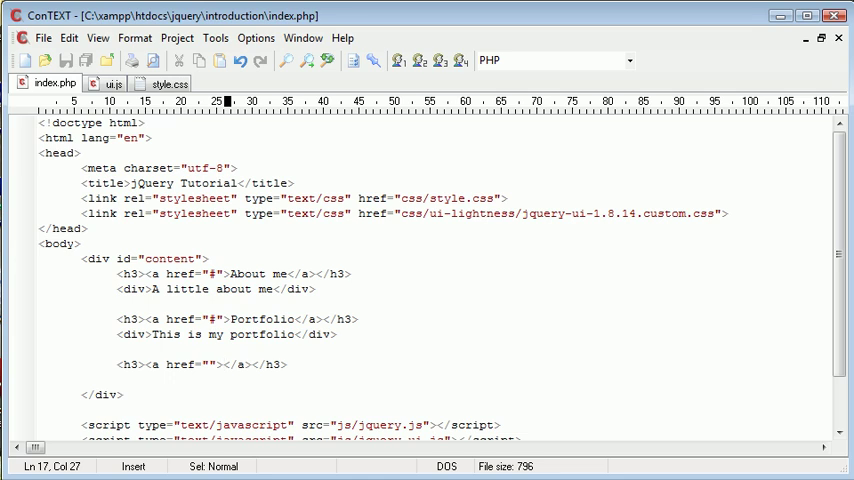
type("Contact")
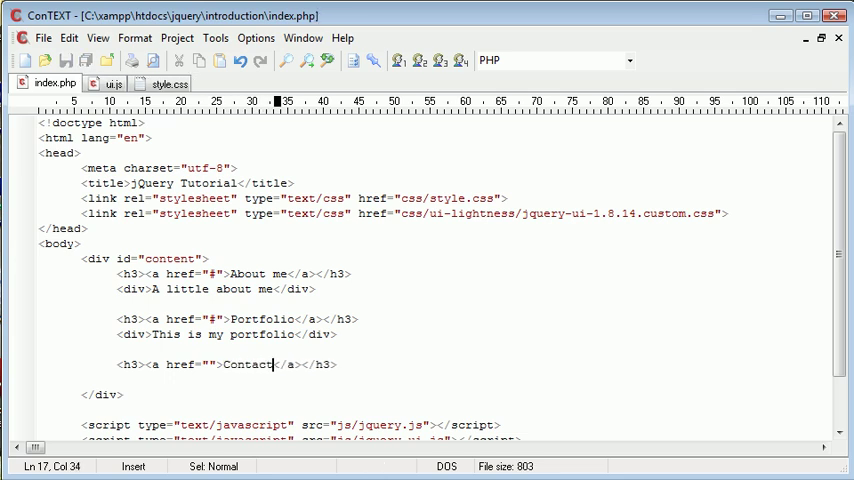
left_click(236, 392)
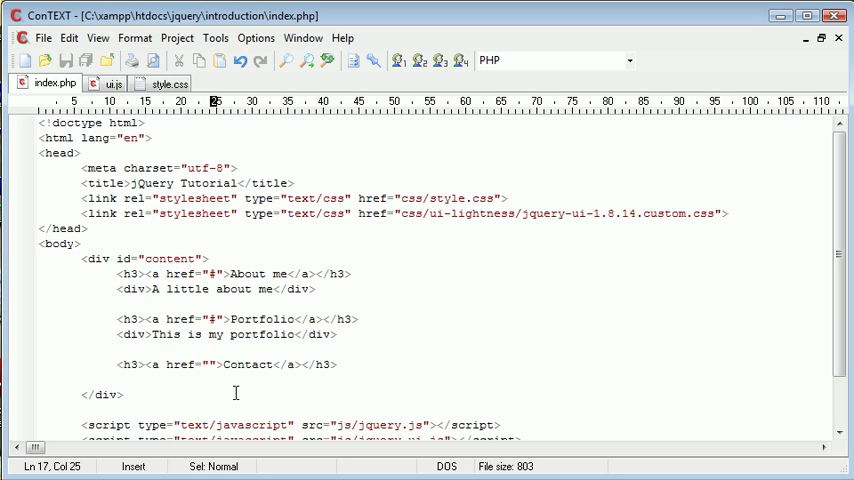
type("#")
left_click(434, 380)
type("<div.<")
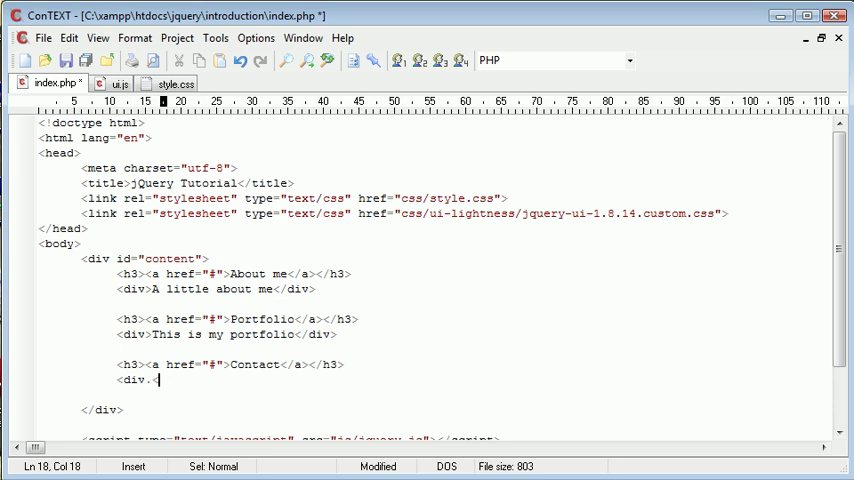
type("My contact details")
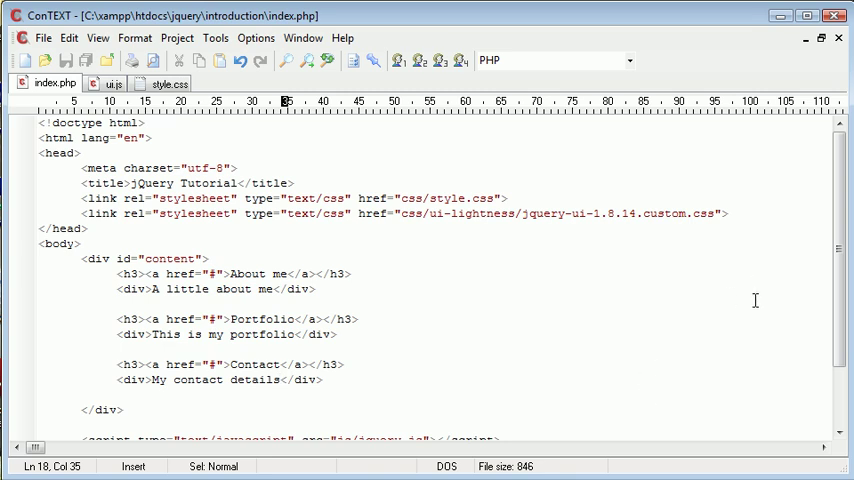
mouse_move(516, 284)
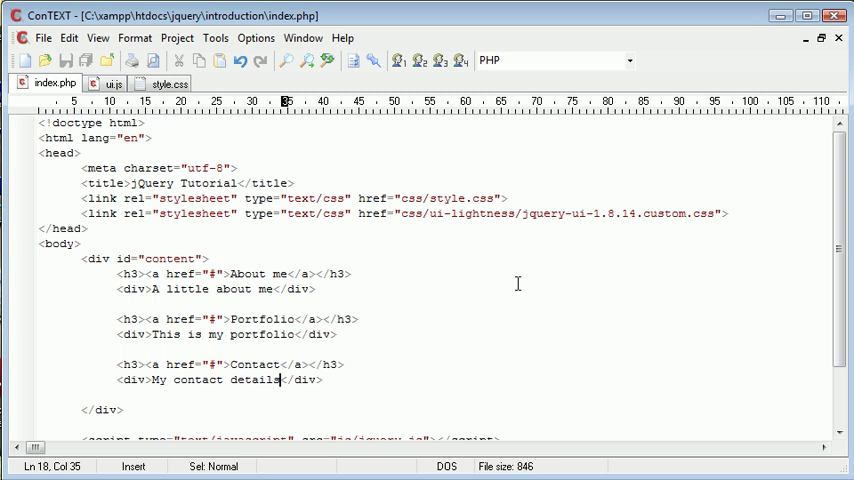
Review the jquery, jquery-ui.js and ui.js script source lines in index.php.
scroll("down", 3)
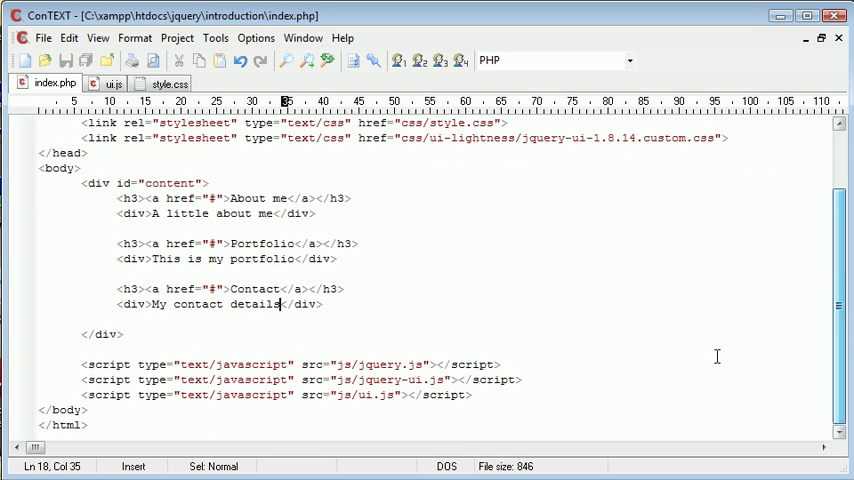
double_click(384, 364)
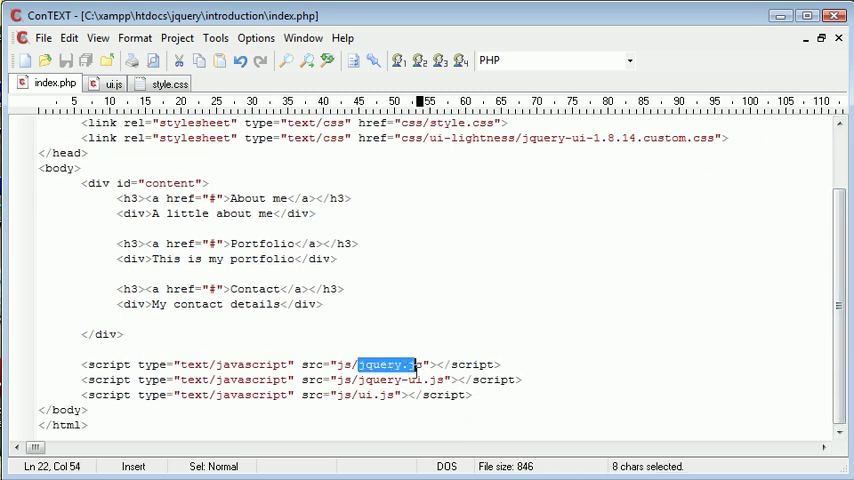
left_click(436, 380)
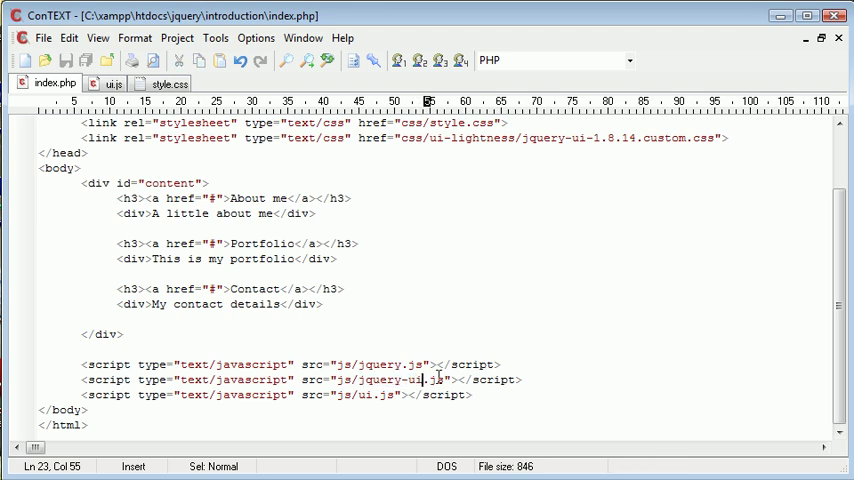
left_click(392, 394)
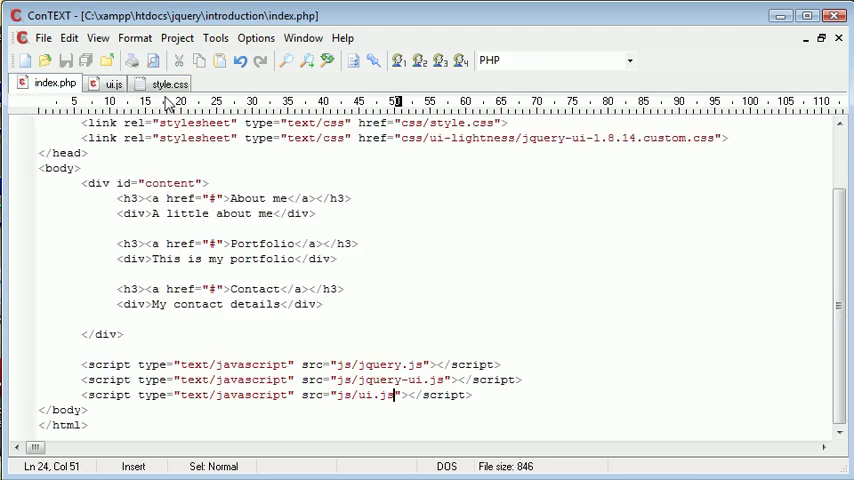
scroll("up", 3)
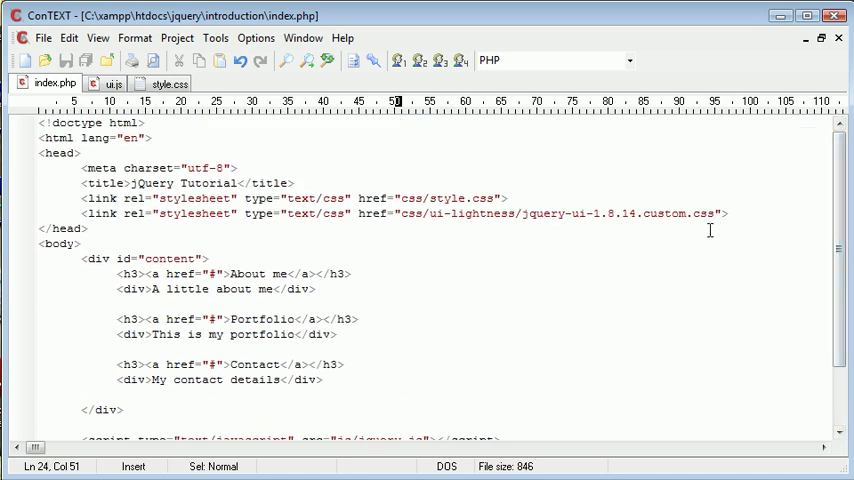
Review the jquery-ui-1.8.14.custom.css stylesheet link and the content div's id.
double_click(100, 212)
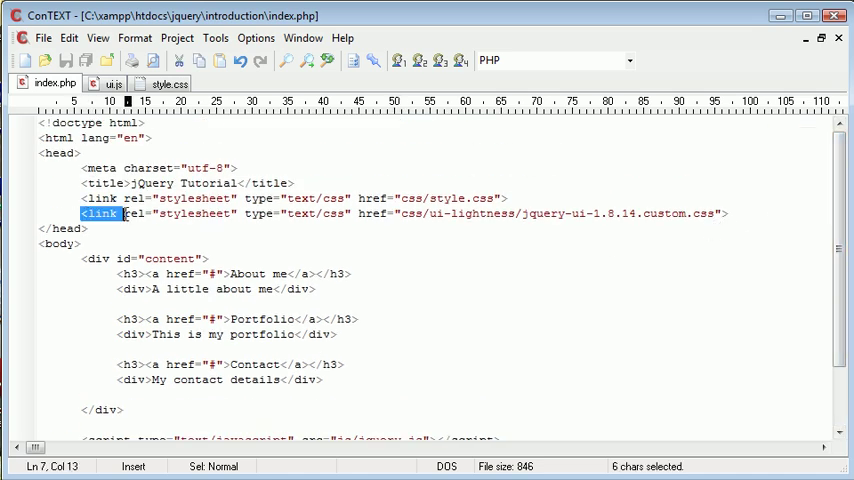
left_click(502, 226)
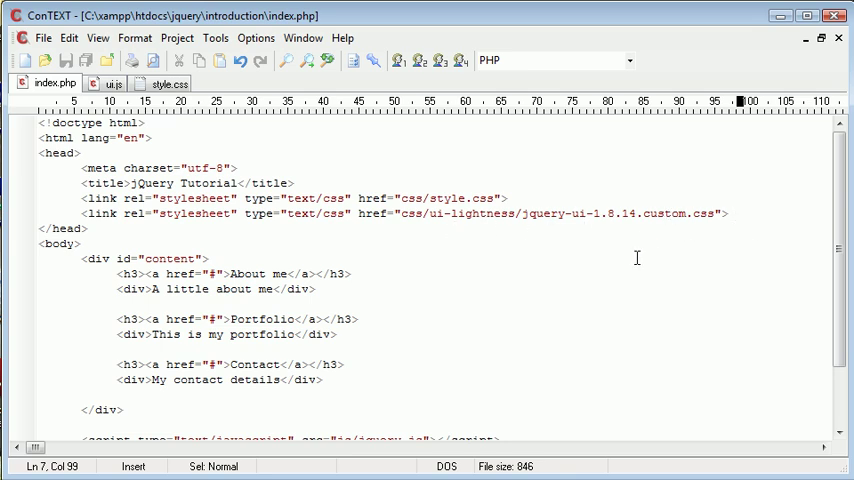
mouse_move(540, 252)
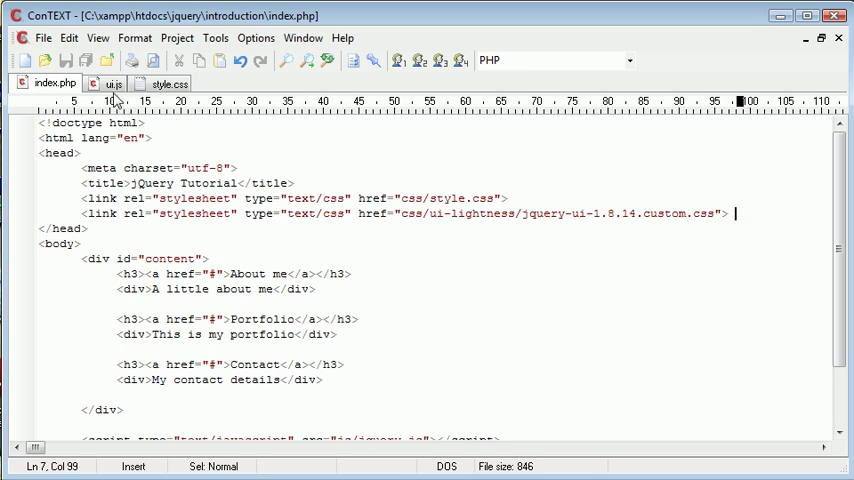
scroll("down", 3)
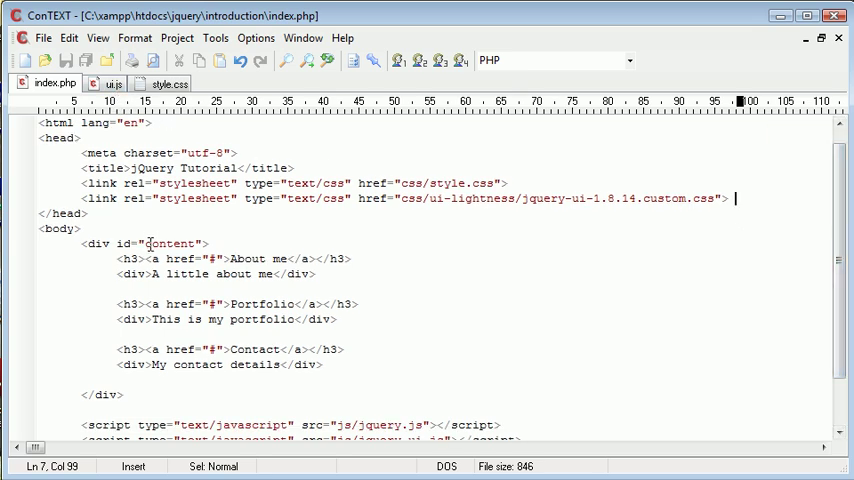
left_click(200, 244)
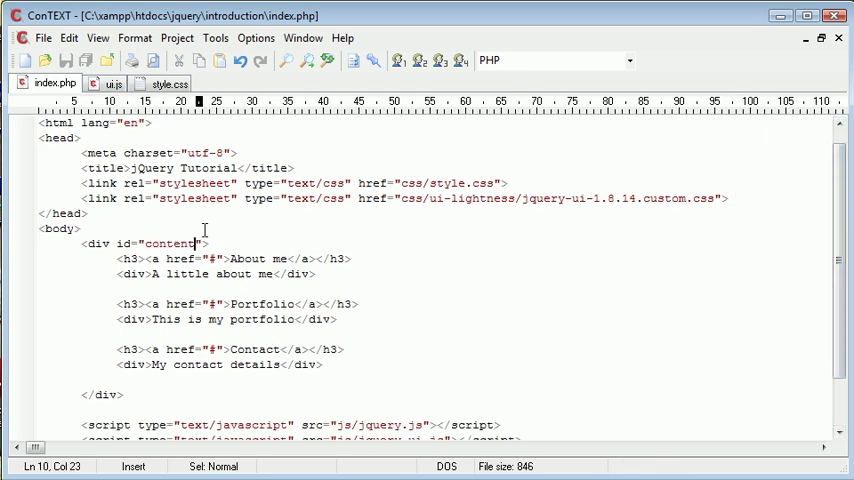
mouse_move(112, 84)
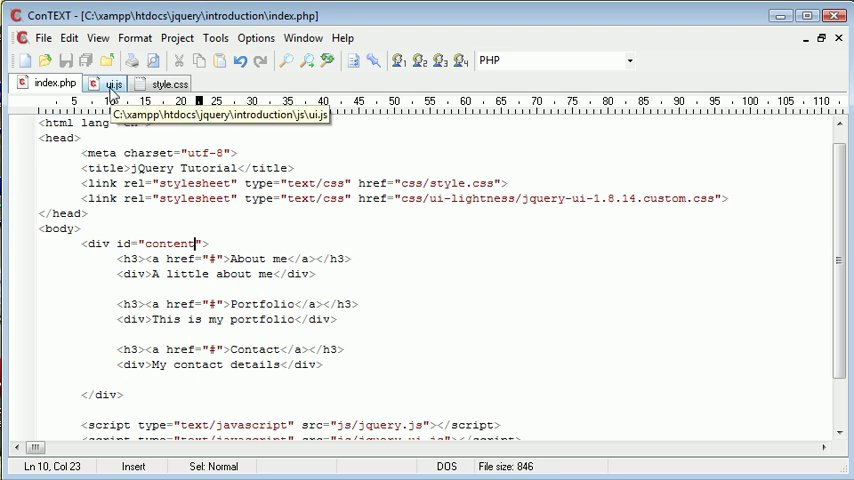
In ui.js write $('#content').accordion(); then return to index.php.
left_click(112, 84)
type("$('#content")
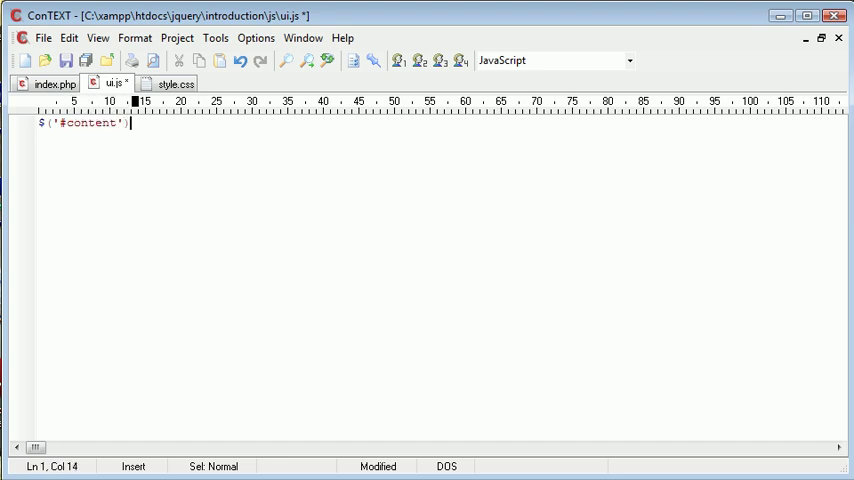
type(".accordion")
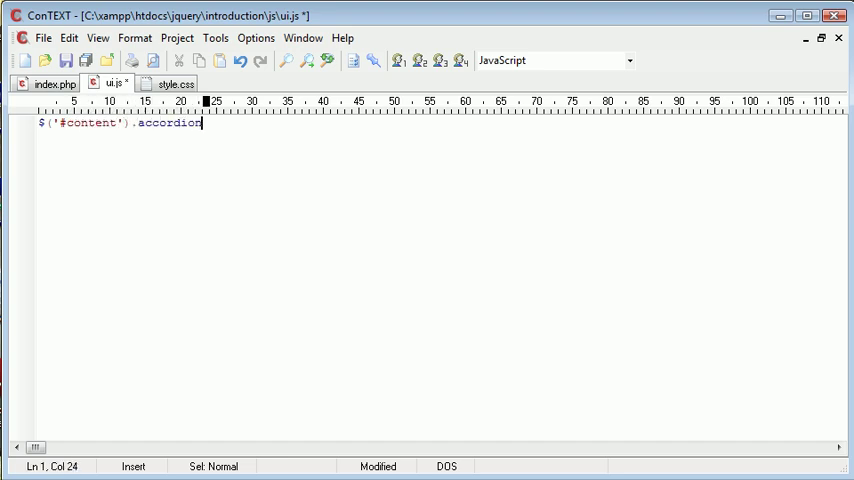
type("();")
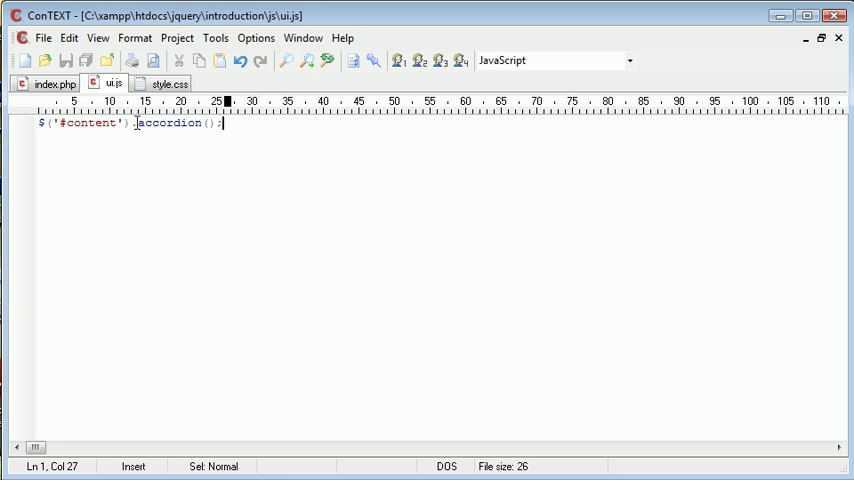
left_click(56, 84)
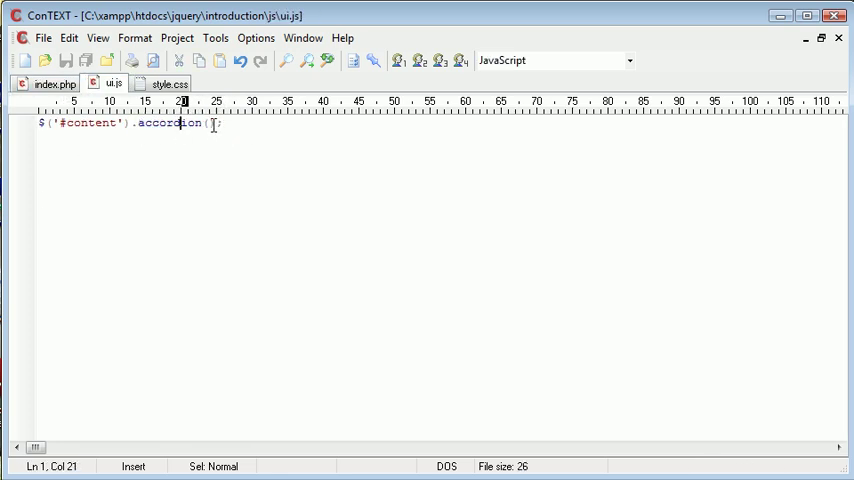
type("();")
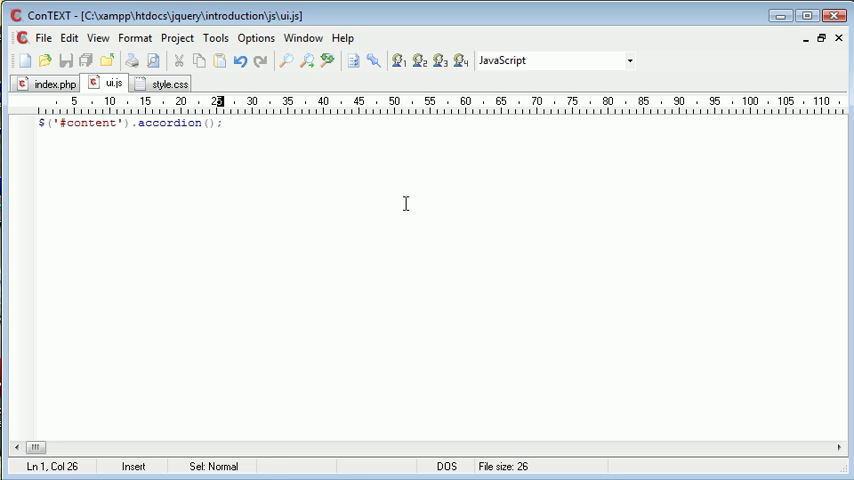
left_click(52, 84)
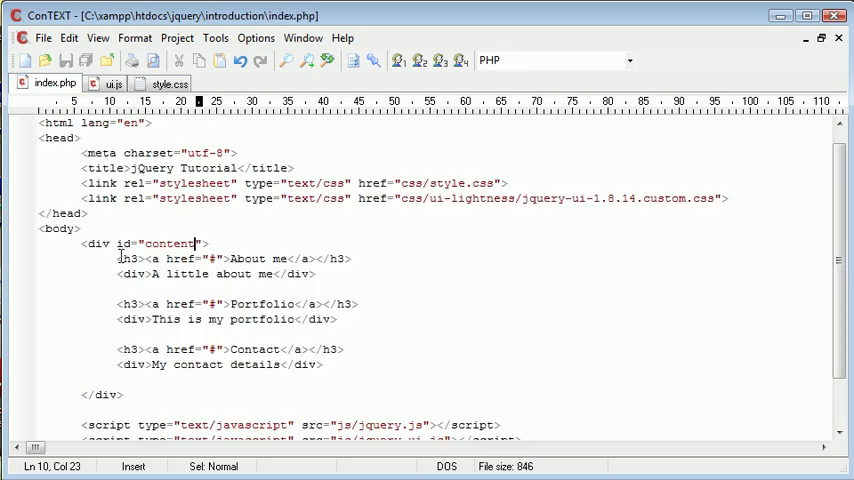
Reload the page in Chrome and test the accordion by expanding Contact and About me.
left_click(332, 304)
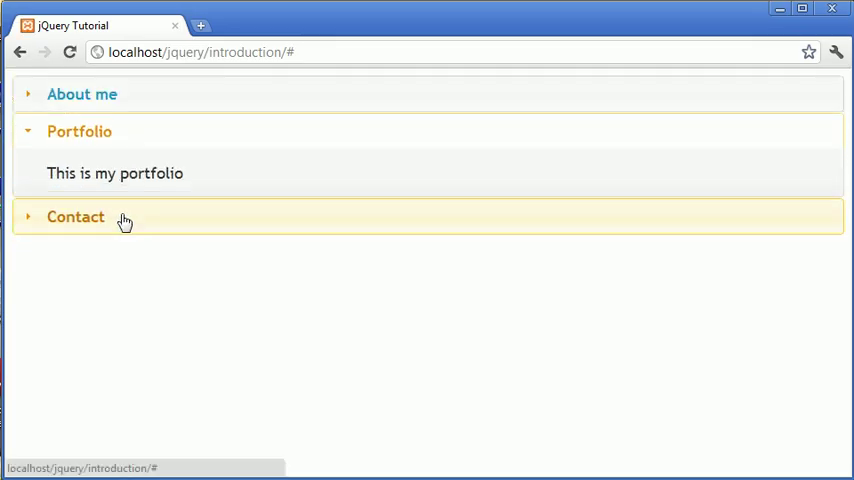
left_click(82, 94)
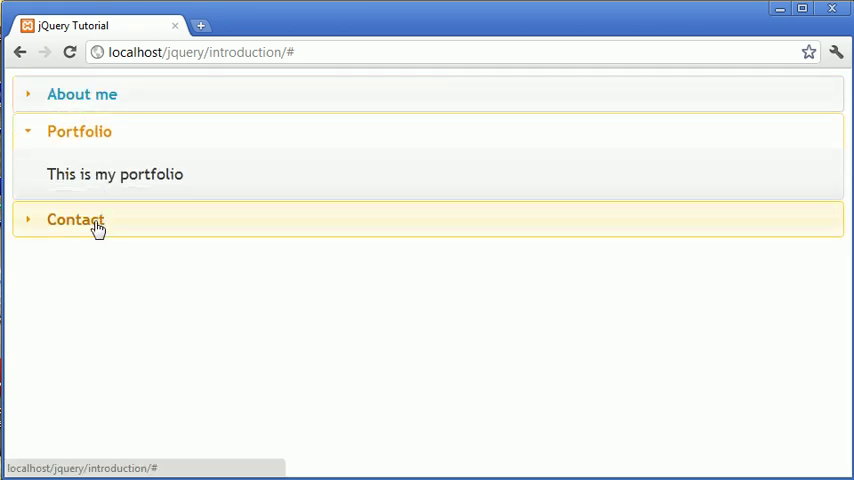
left_click(76, 220)
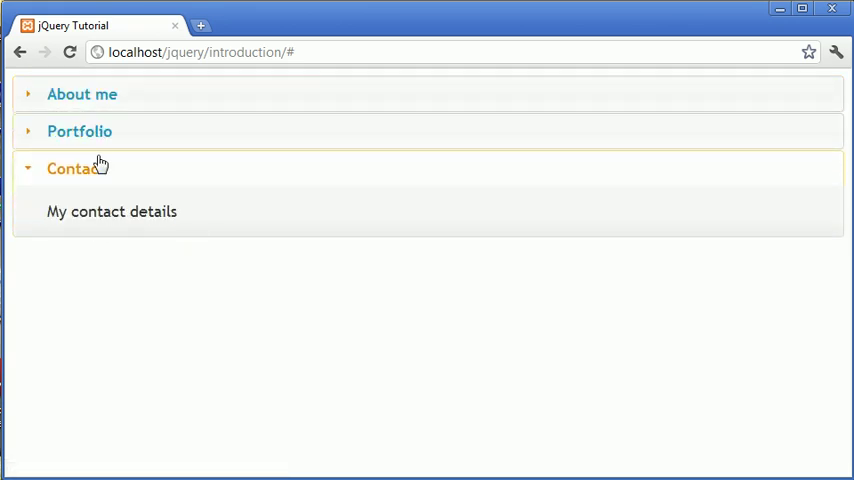
left_click(82, 94)
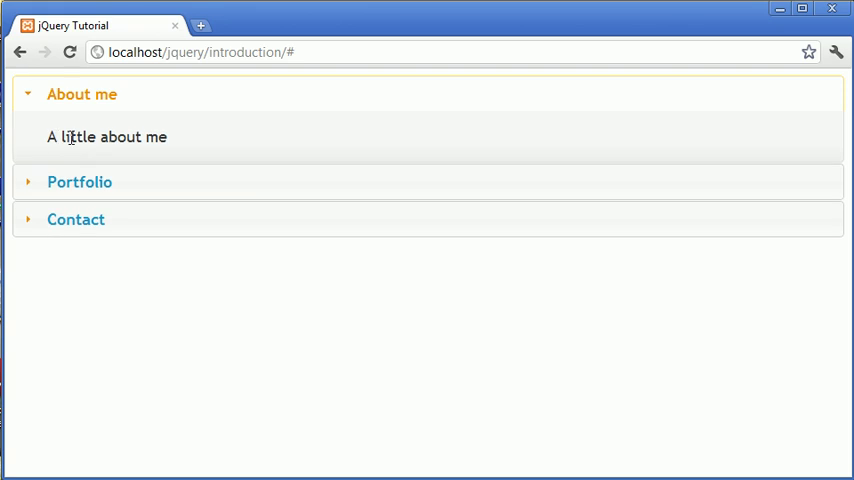
mouse_move(112, 100)
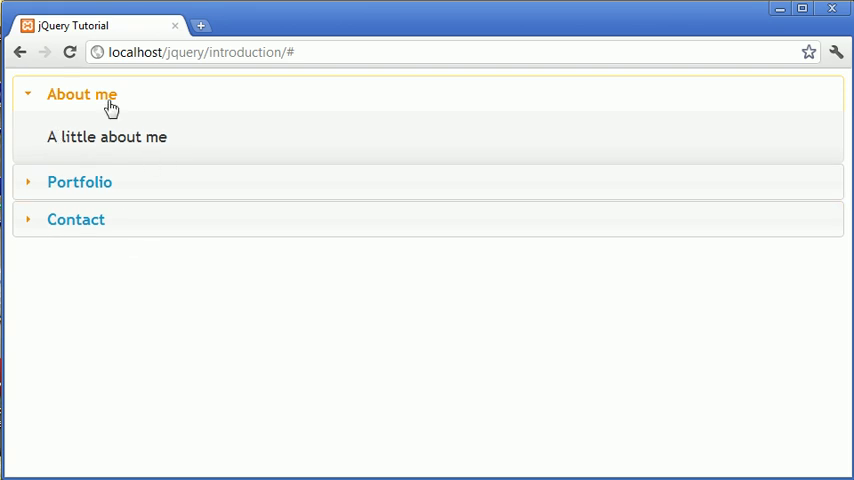
mouse_move(112, 130)
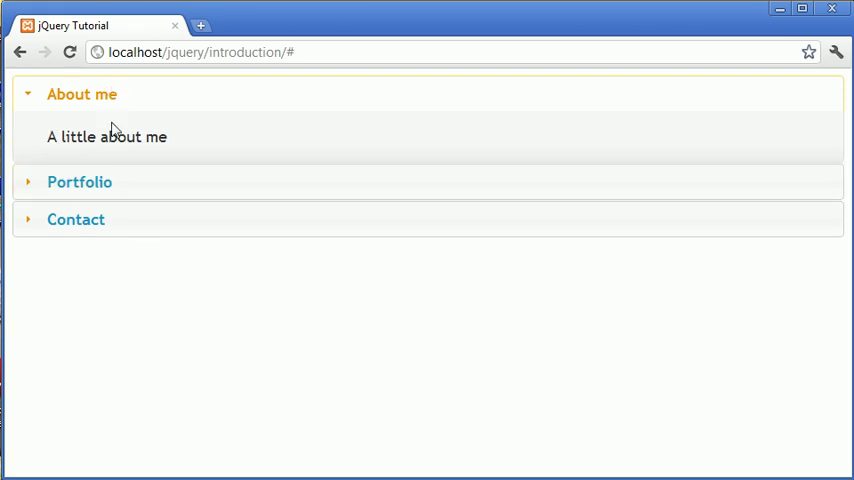
left_click(76, 220)
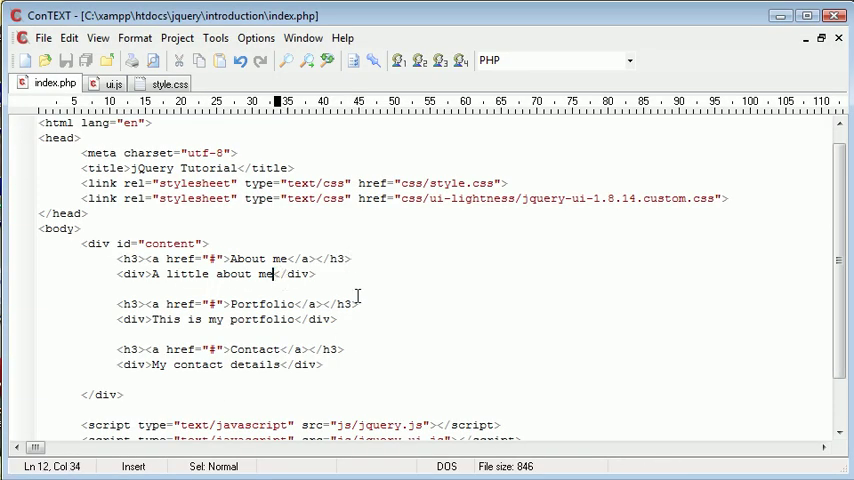
After "A little about me" add <br />I am a web developer inside the div.
type("<br /><")
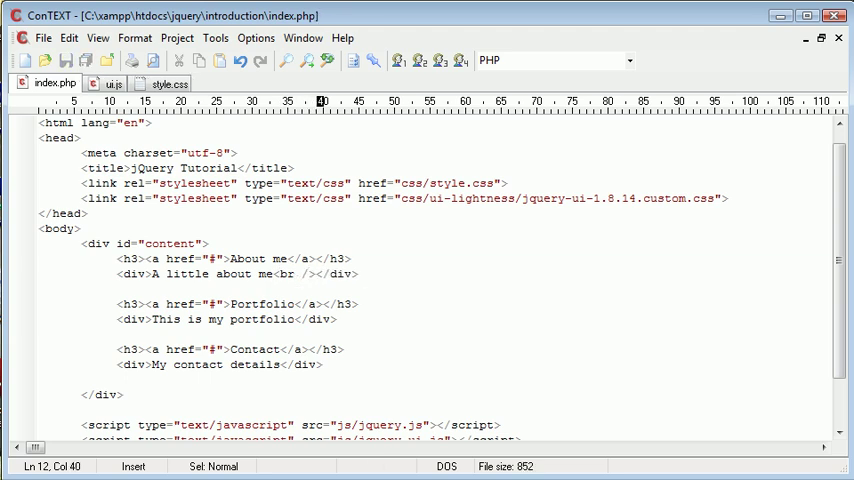
type("I am a web devel")
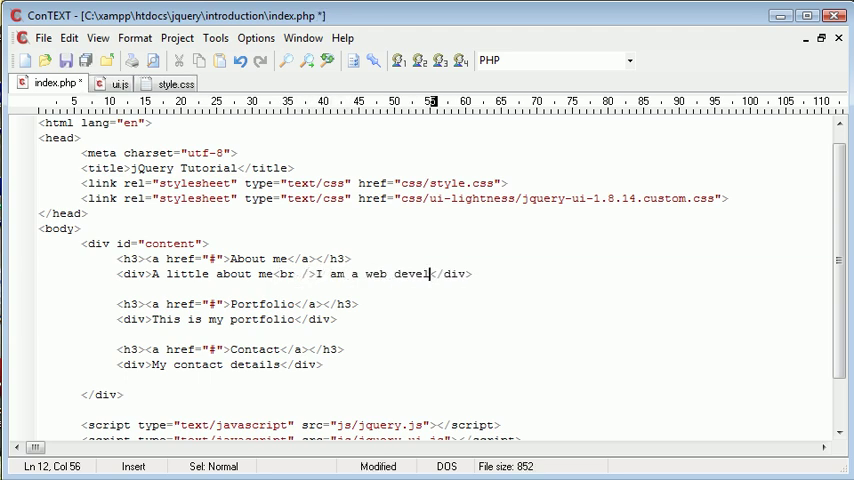
type("oper")
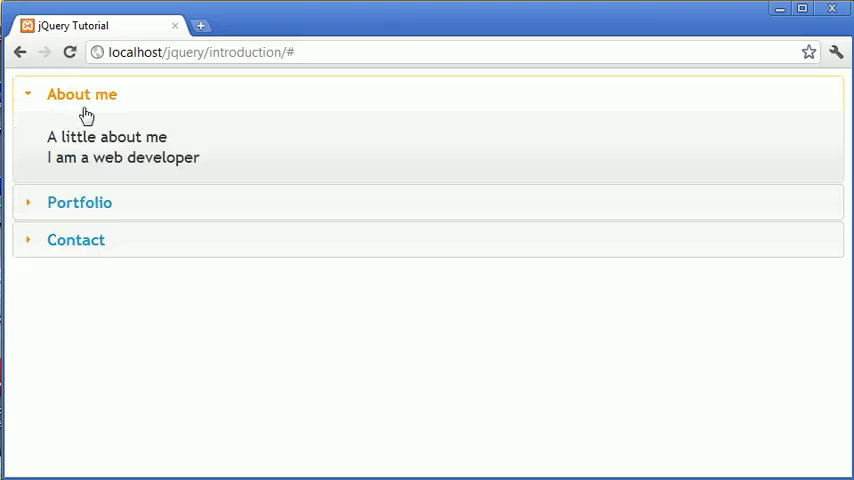
Click through Portfolio, Contact and About me to check the updated three-line About me content.
left_click(80, 202)
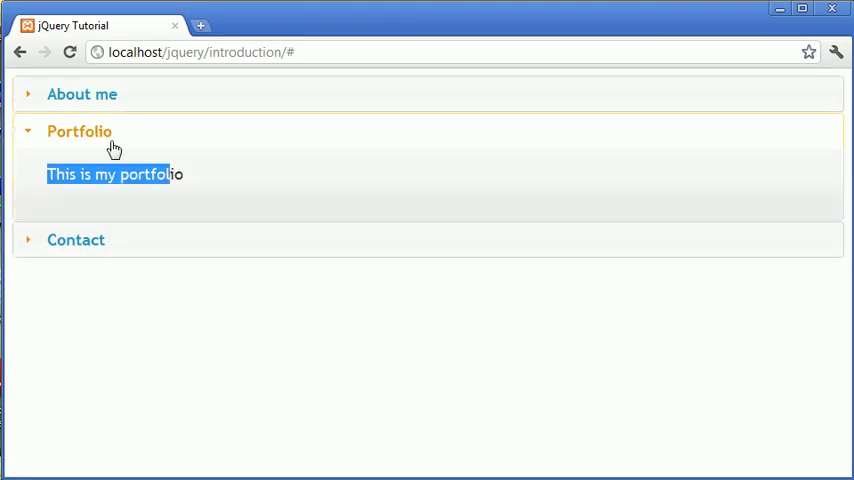
left_click(76, 240)
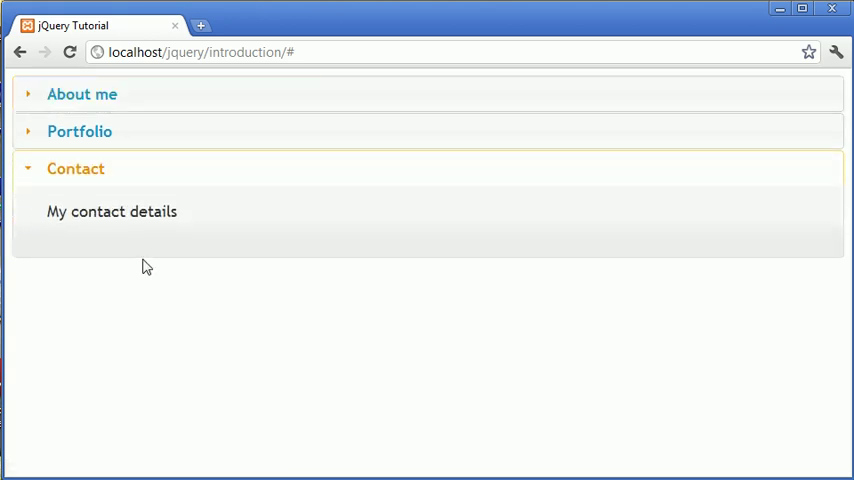
left_click(82, 94)
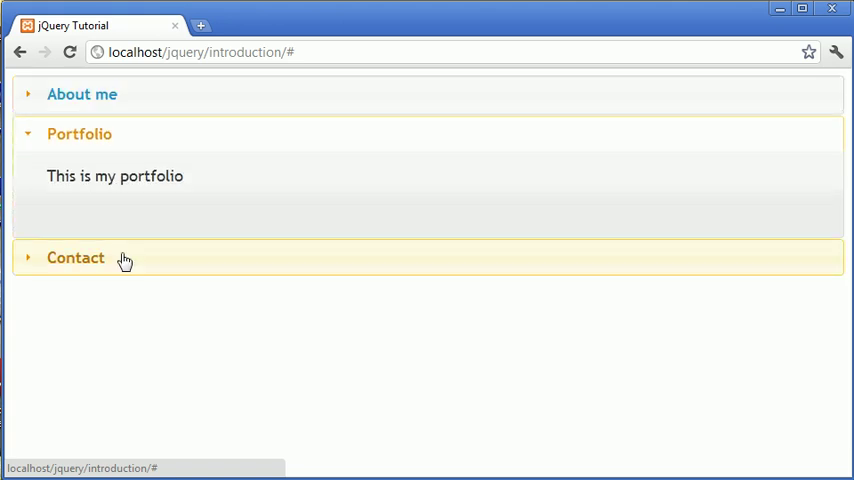
left_click(76, 258)
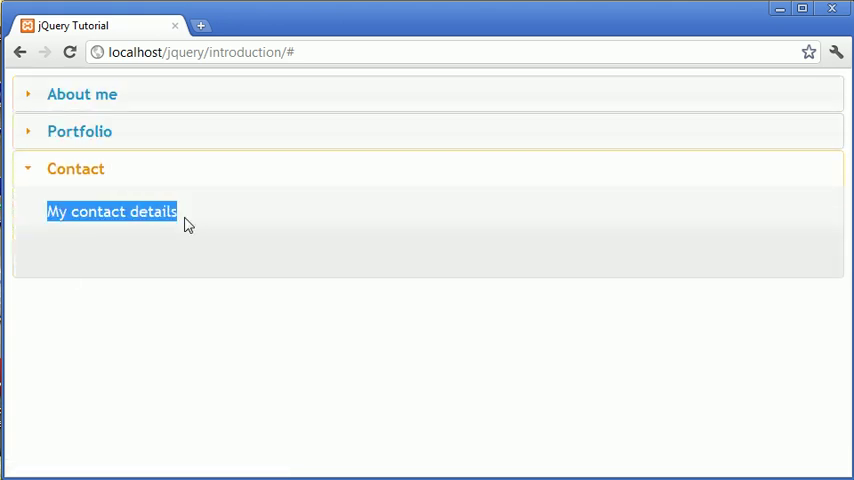
left_click(82, 94)
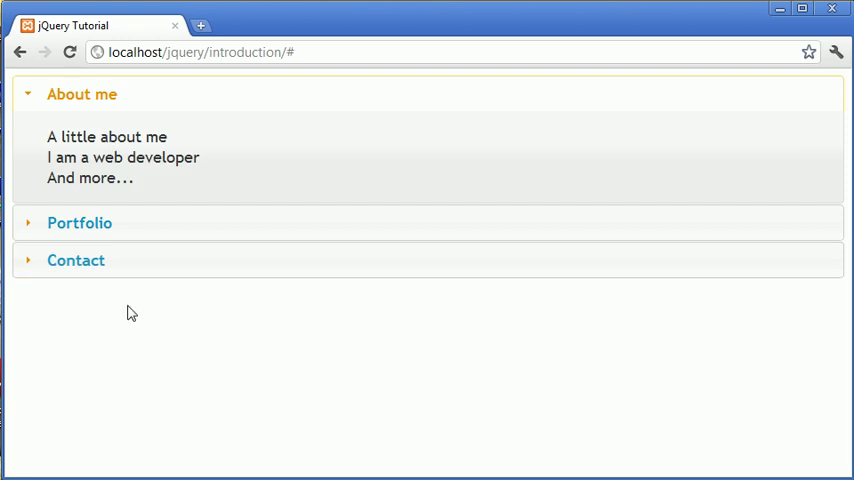
mouse_move(128, 360)
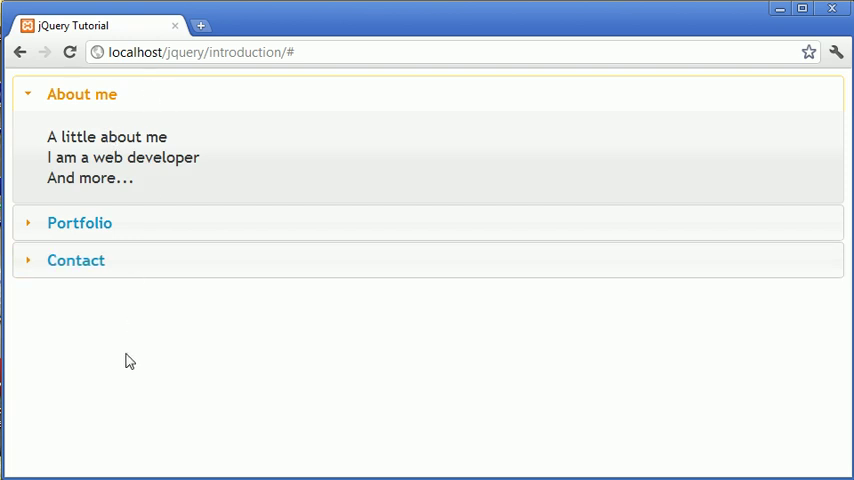
mouse_move(168, 414)
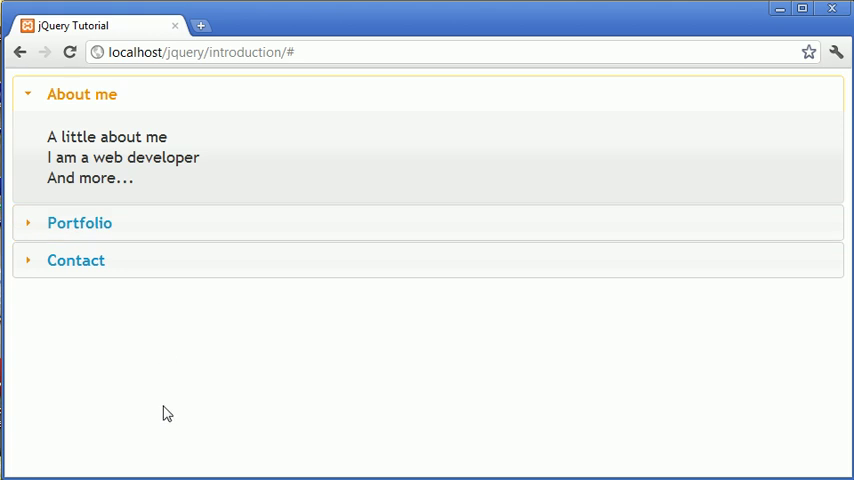